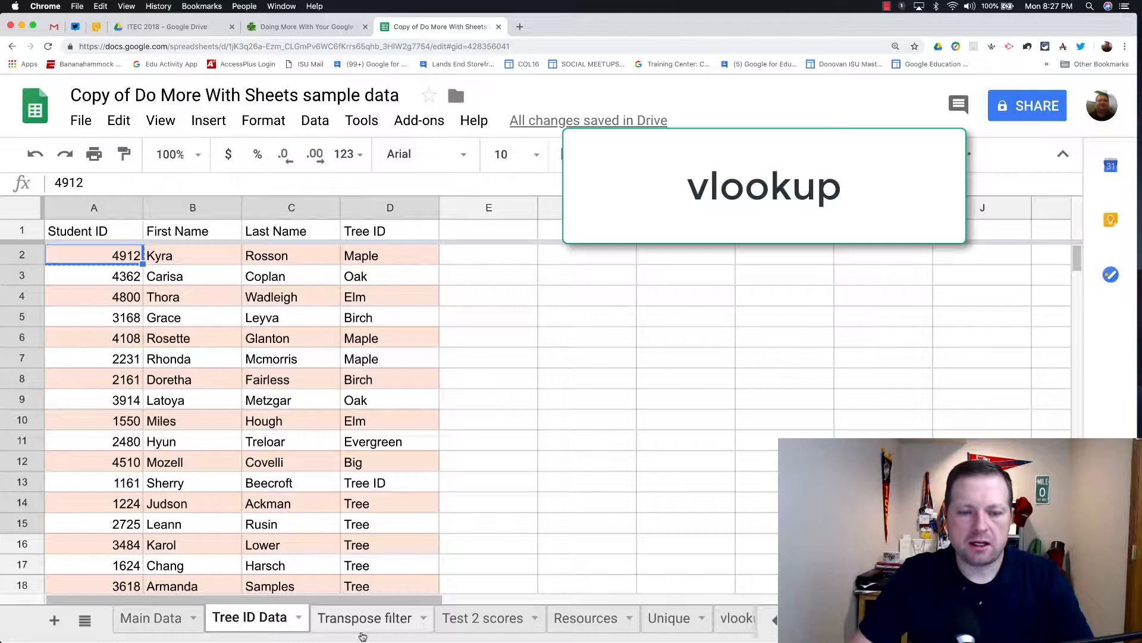
Review the first-name VLOOKUP in B2 against the Tree ID Data sheet.
{"action": "left_click", "coordinate": [363, 618]}
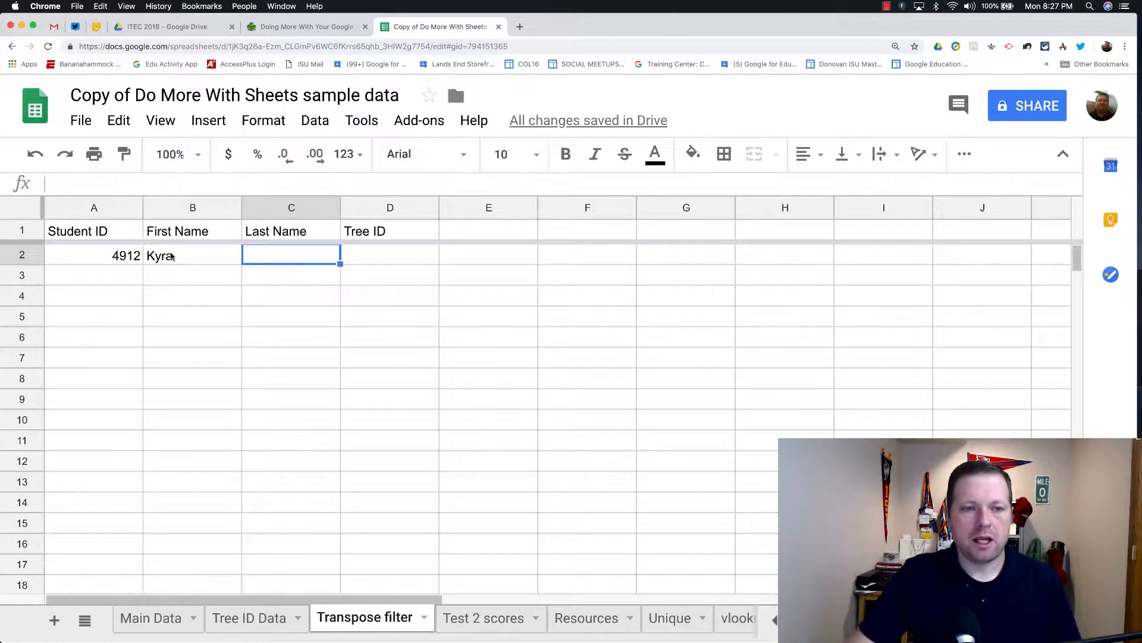
{"action": "left_click", "coordinate": [192, 255]}
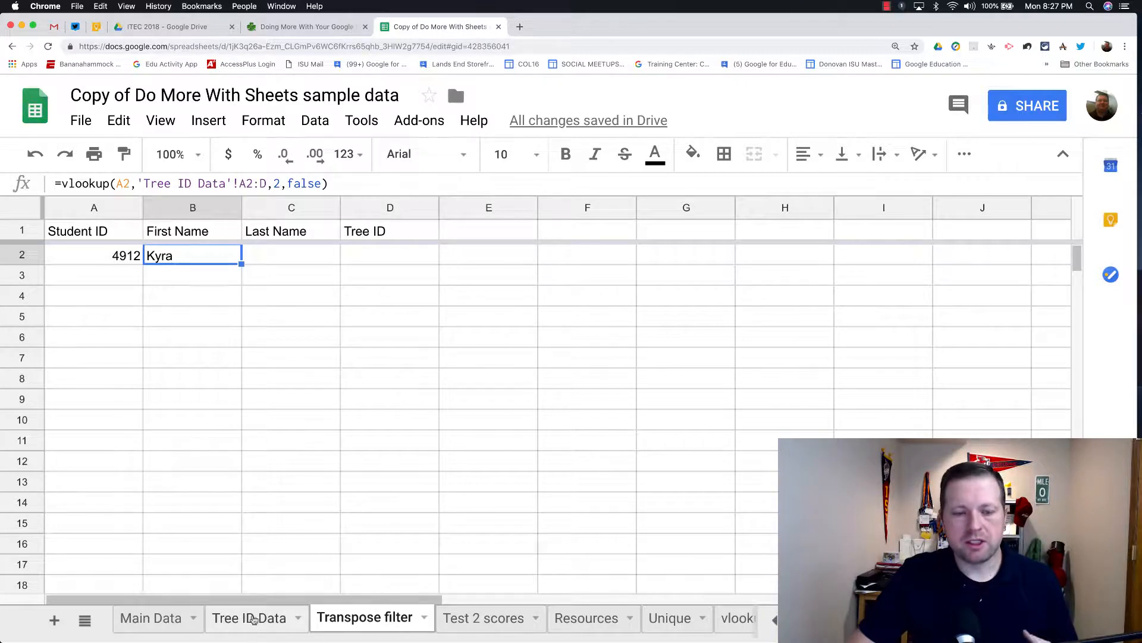
{"action": "left_click", "coordinate": [248, 618]}
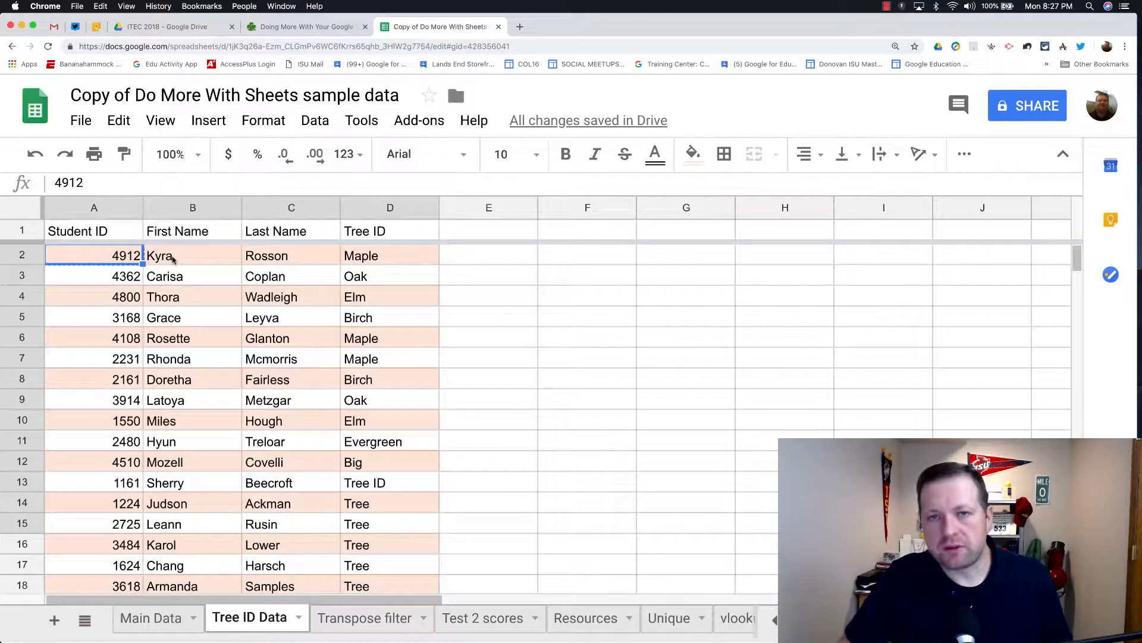
{"action": "mouse_move", "coordinate": [200, 264]}
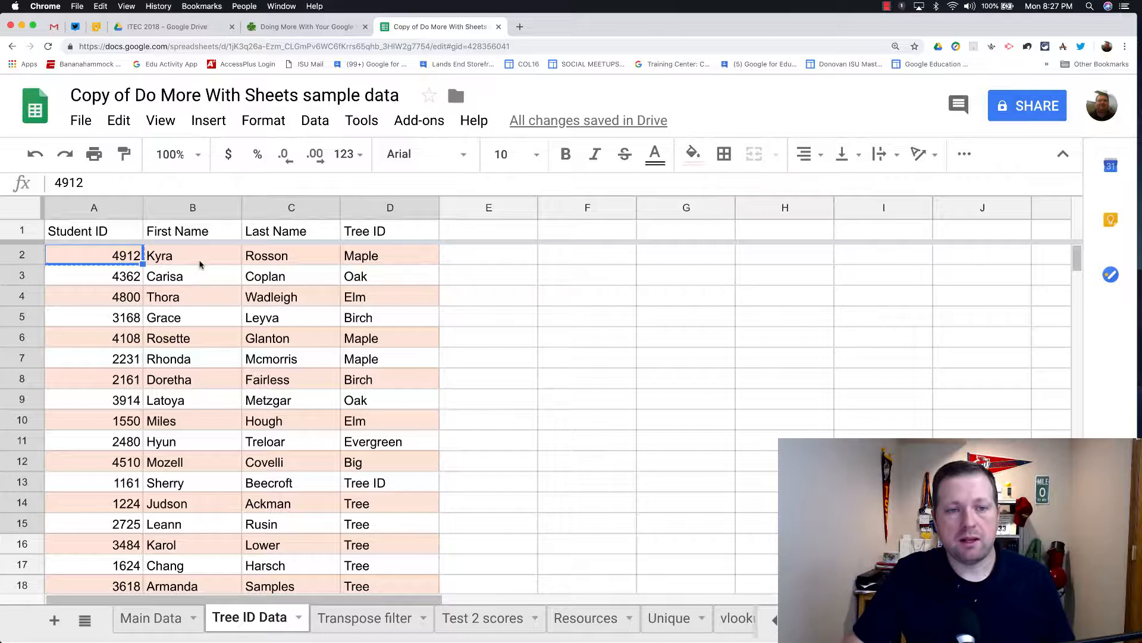
{"action": "left_click", "coordinate": [361, 617]}
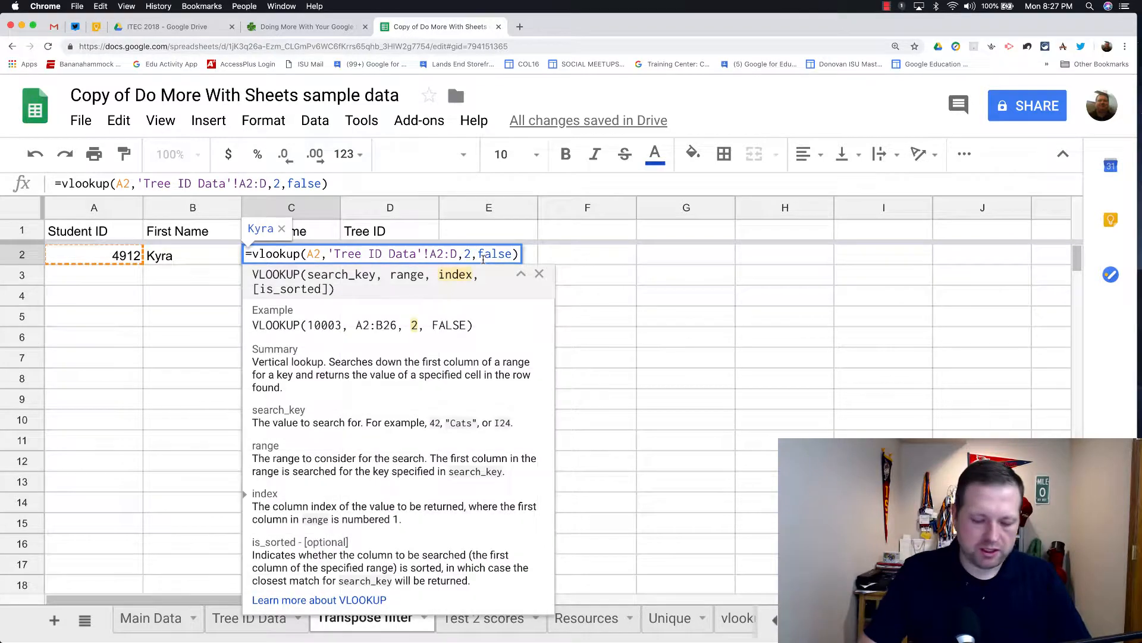
Add VLOOKUPs for last name (index 3) in C2 and tree ID in D2 for student 4912.
{"action": "type", "text": "3"}
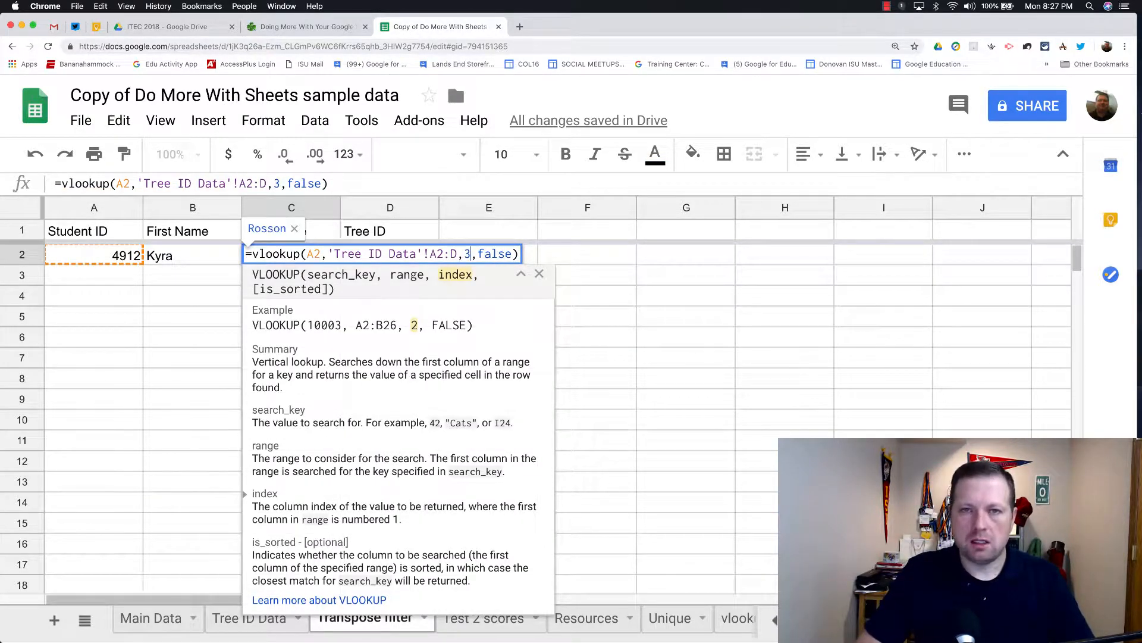
{"action": "key", "text": "Enter"}
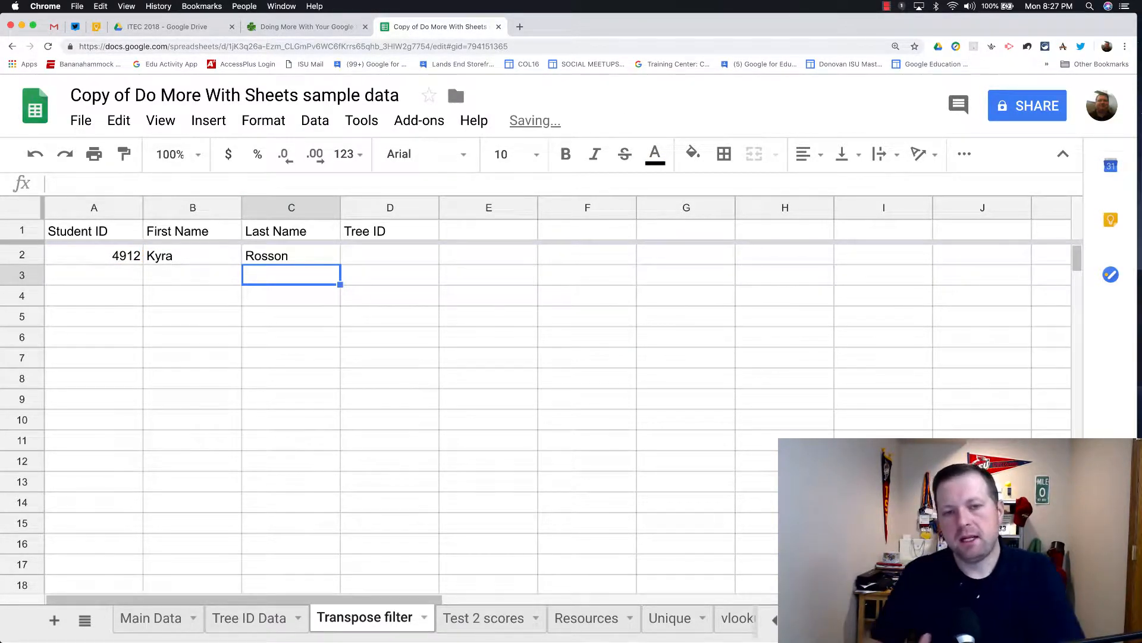
{"action": "left_click", "coordinate": [389, 255]}
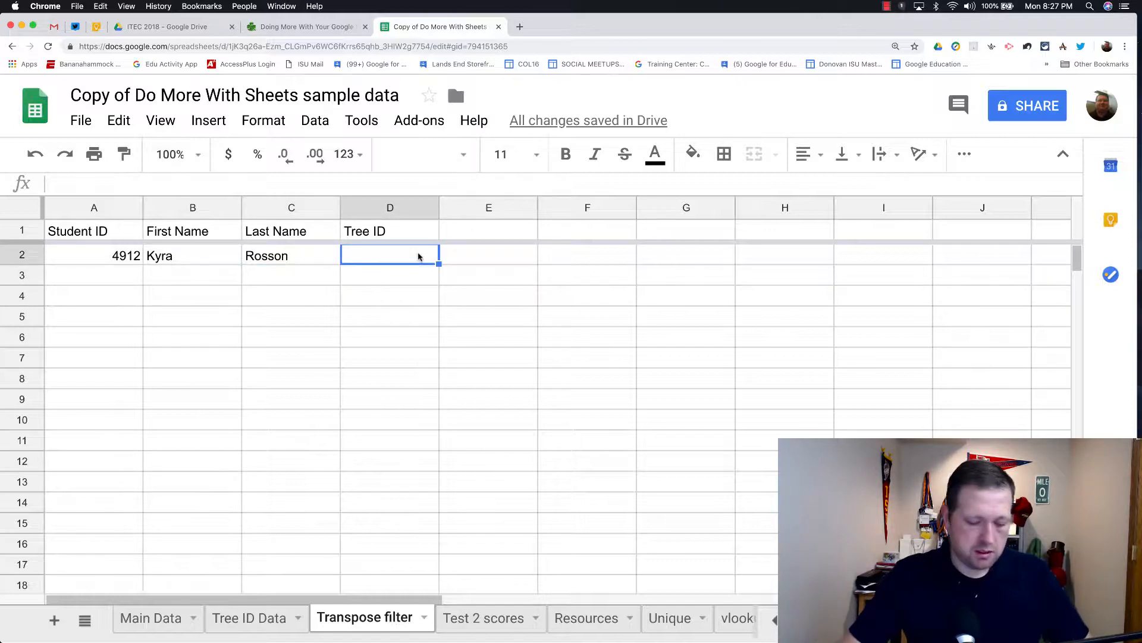
{"action": "type", "text": "=vlookup(A2,'Tree ID Data'!A2:D,2,false)"}
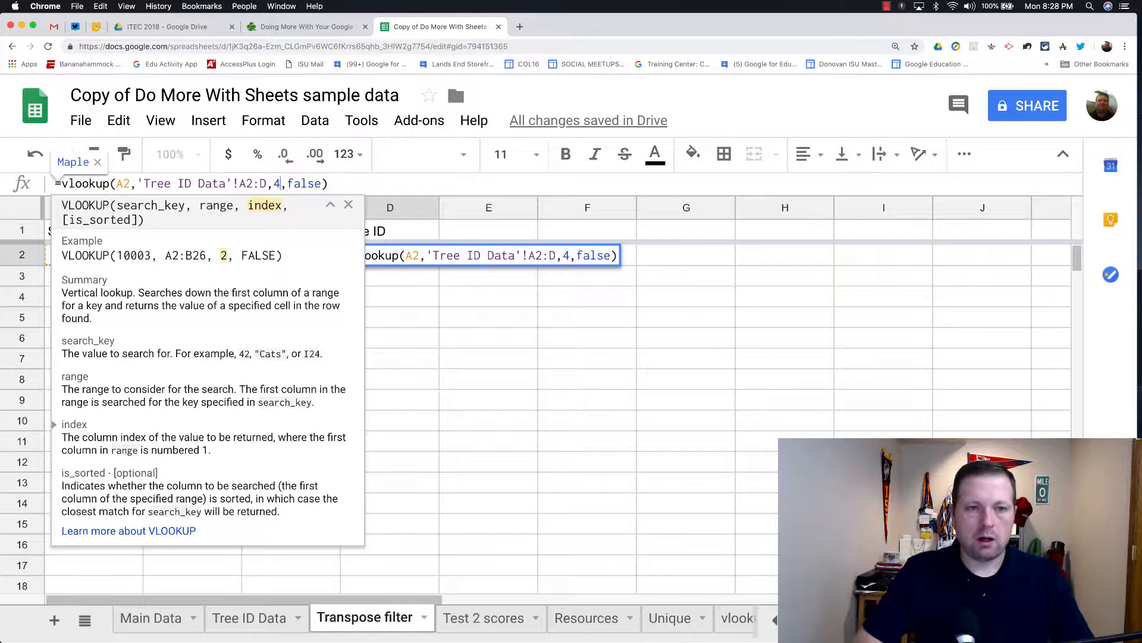
{"action": "key", "text": "Enter"}
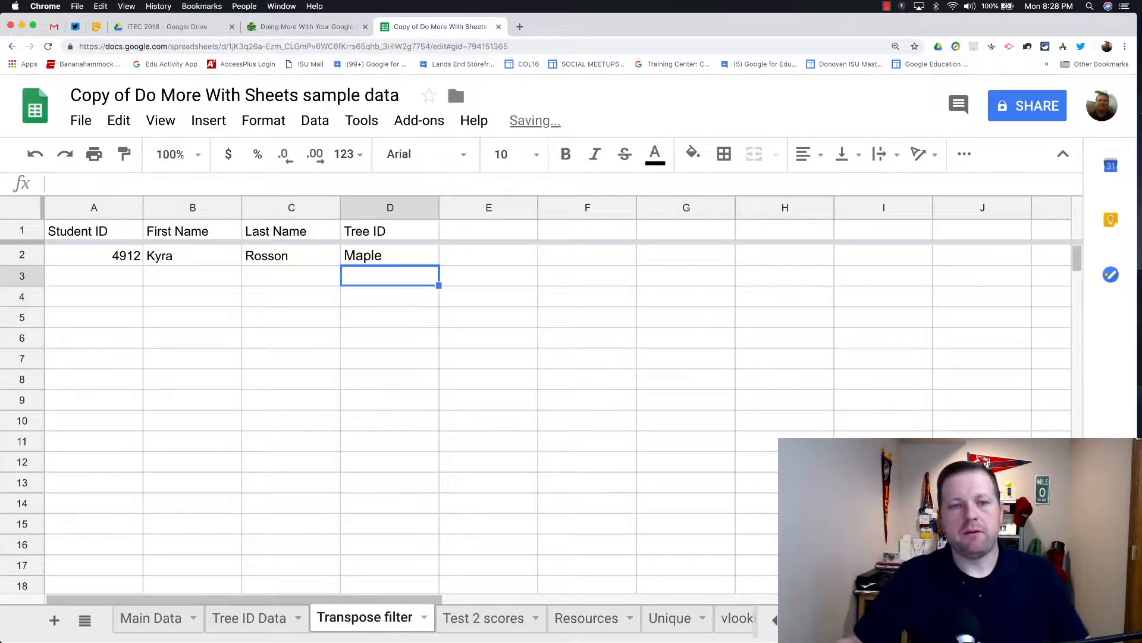
{"action": "left_click", "coordinate": [249, 618]}
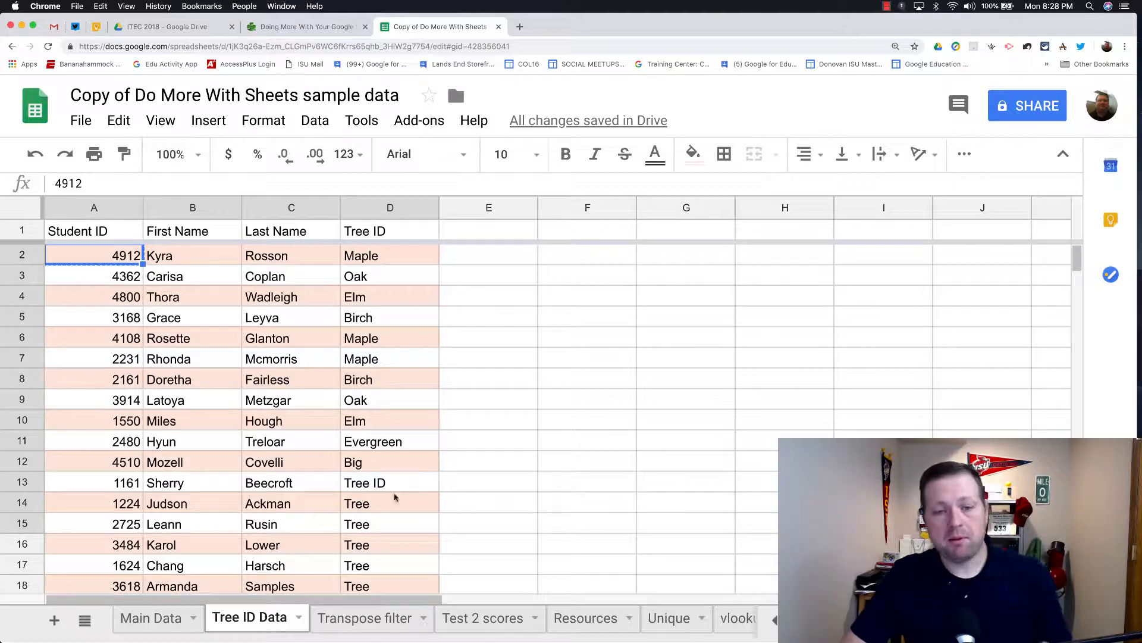
{"action": "left_click", "coordinate": [364, 617]}
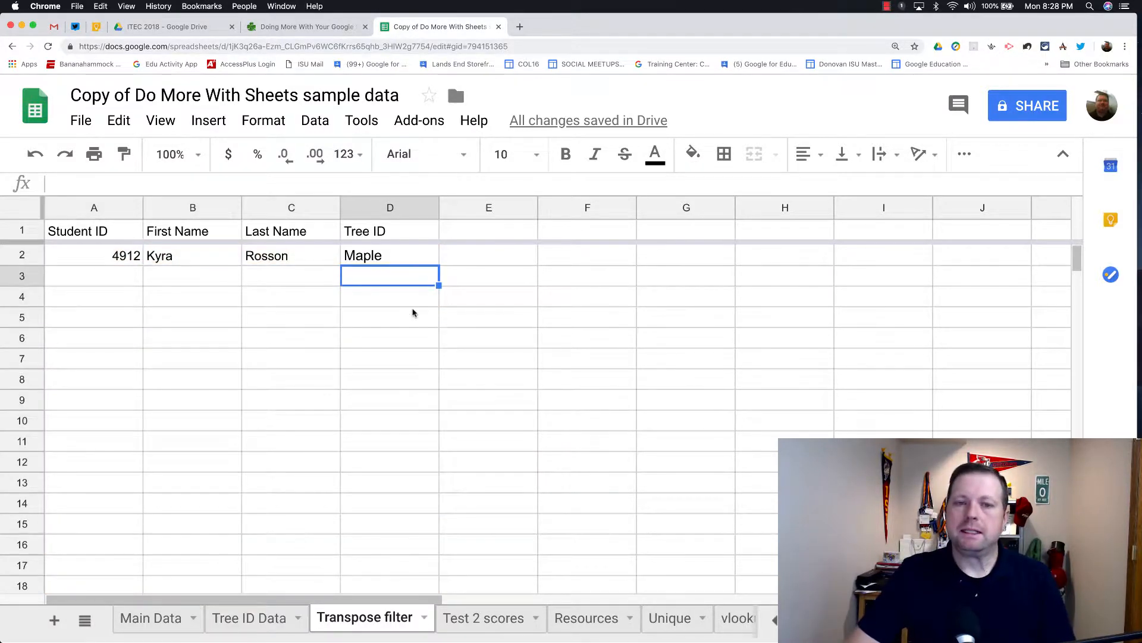
{"action": "mouse_move", "coordinate": [401, 286]}
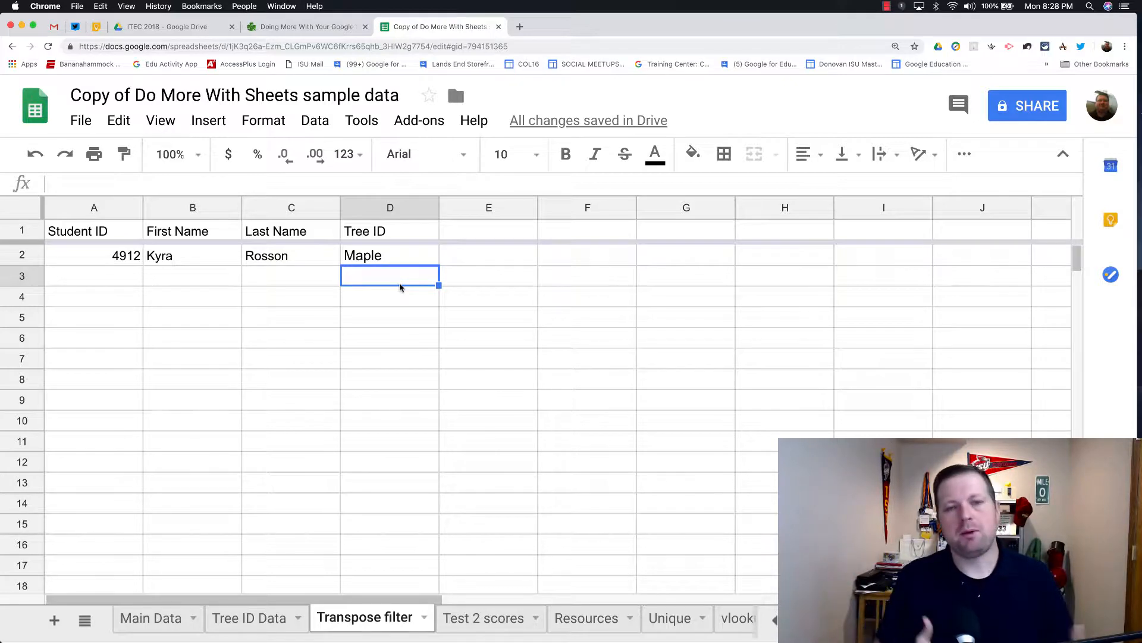
Clear student 4912's lookup results from row 2.
{"action": "left_click", "coordinate": [390, 255]}
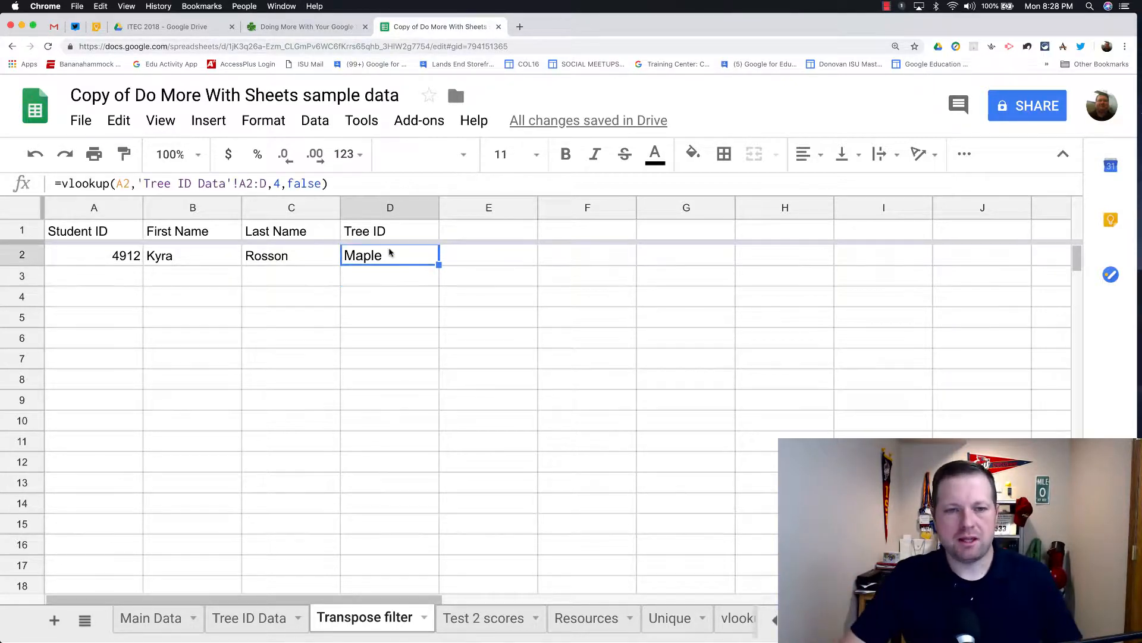
{"action": "mouse_move", "coordinate": [127, 260]}
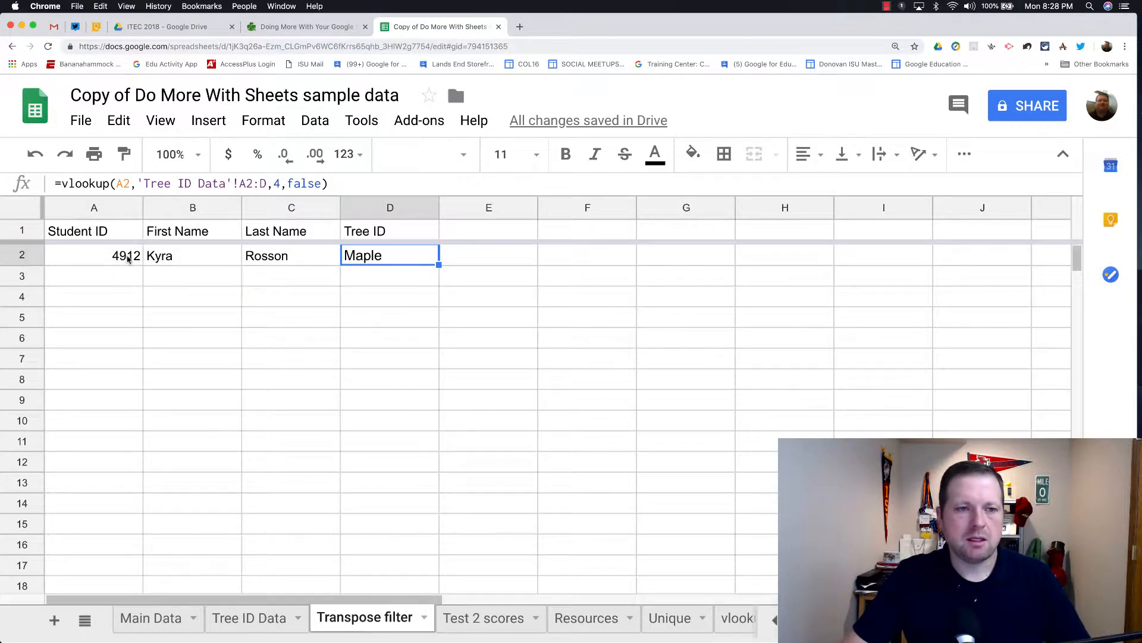
{"action": "key", "text": "Delete"}
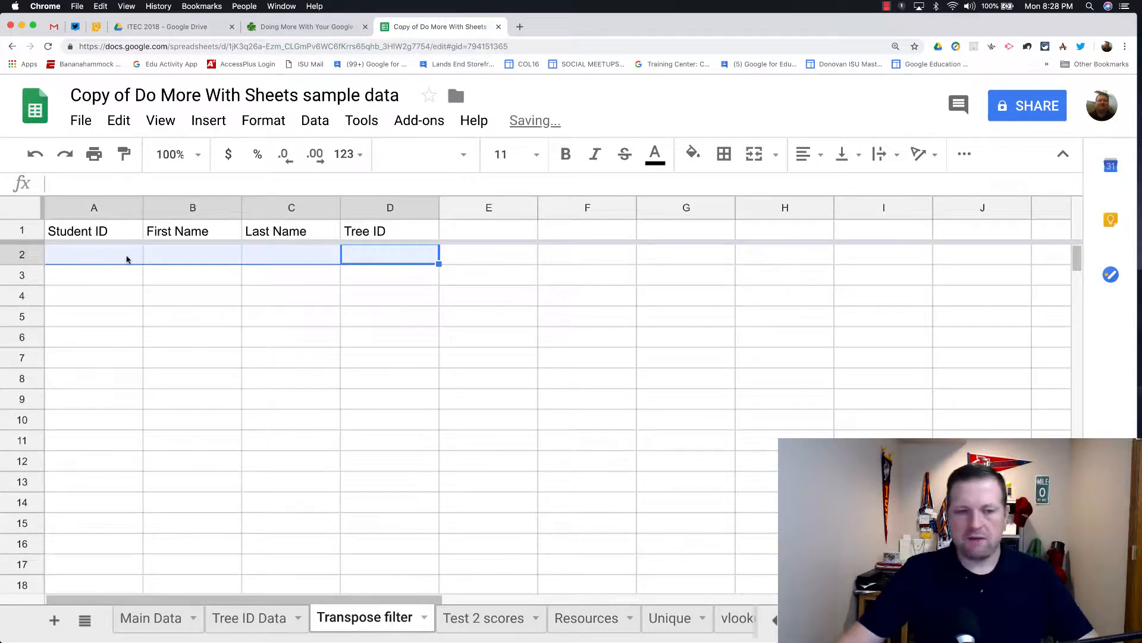
Enter =filter('Tree ID Data'!A:D,'Tree ID Data'!A:A=4912) in A2.
{"action": "left_click", "coordinate": [93, 254]}
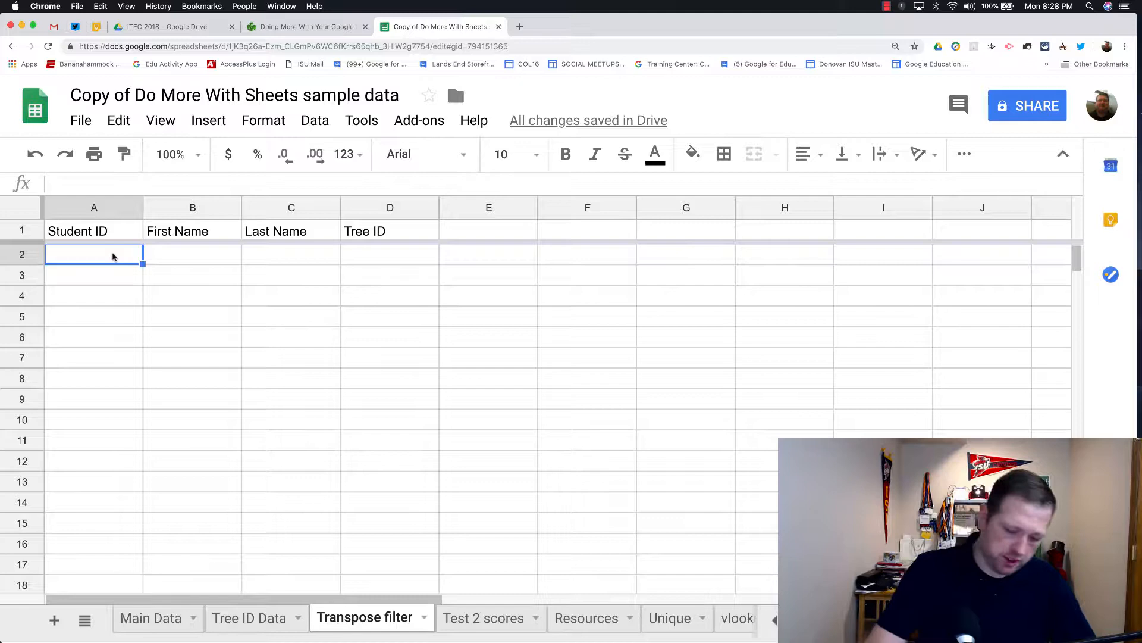
{"action": "type", "text": "=filter('Tree ID Data'!A3:D11"}
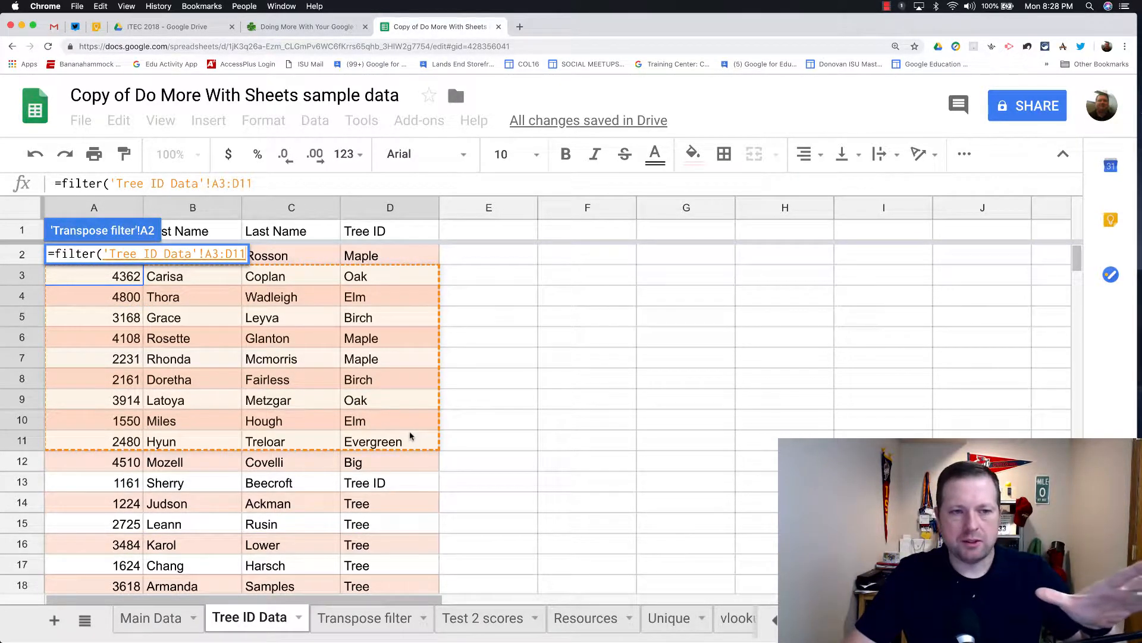
{"action": "mouse_move", "coordinate": [310, 293]}
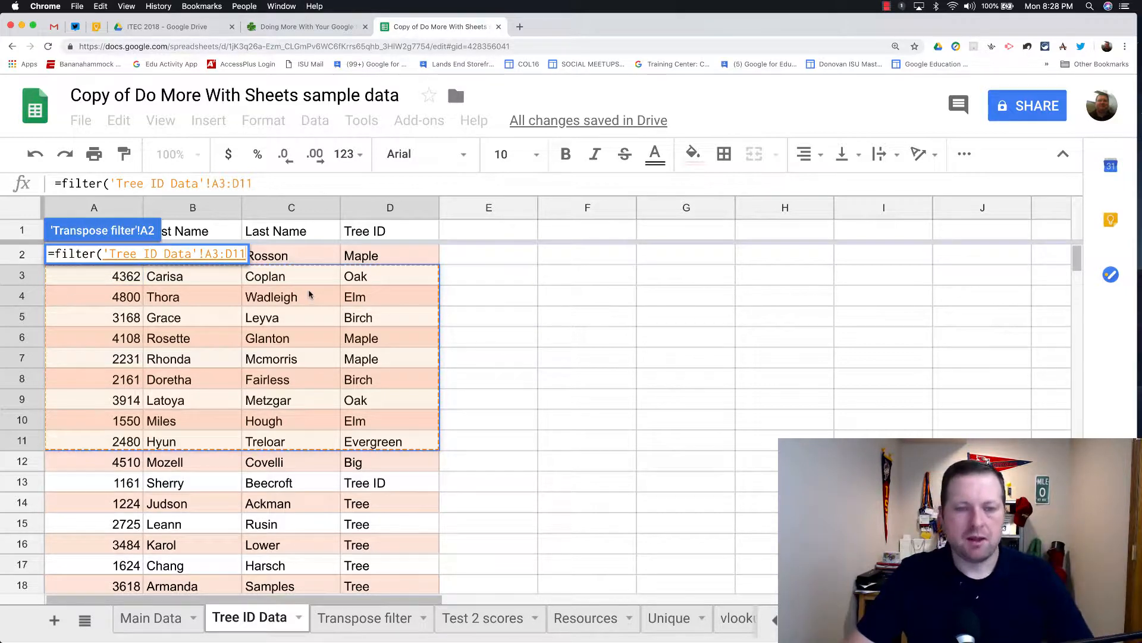
{"action": "key", "text": "Backspace"}
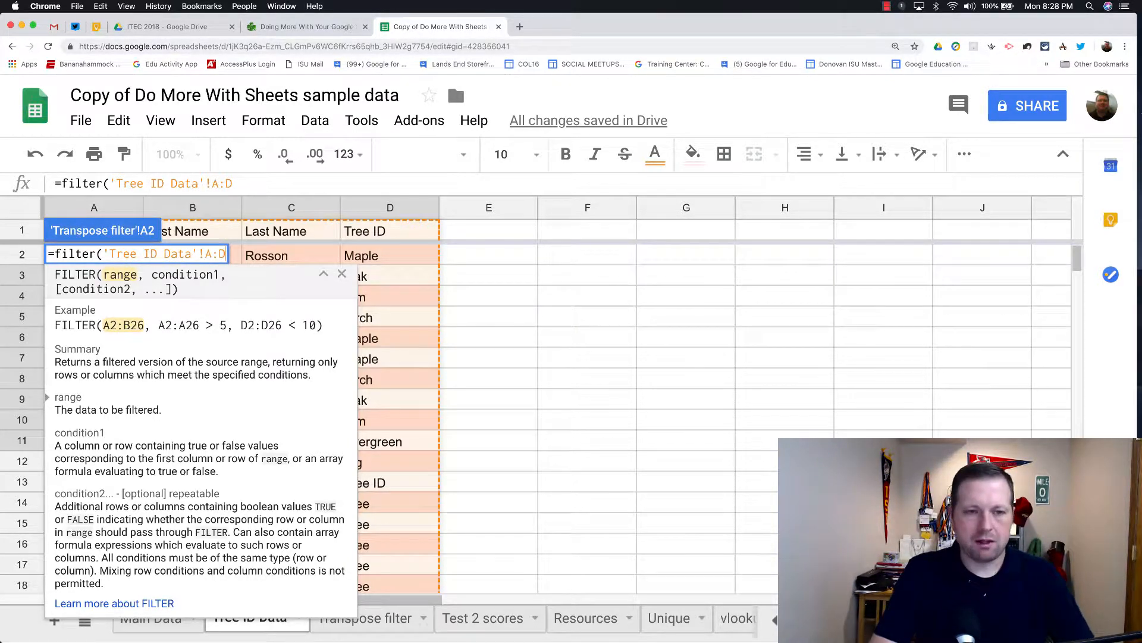
{"action": "type", "text": ",'Tree ID Data'!A:A"}
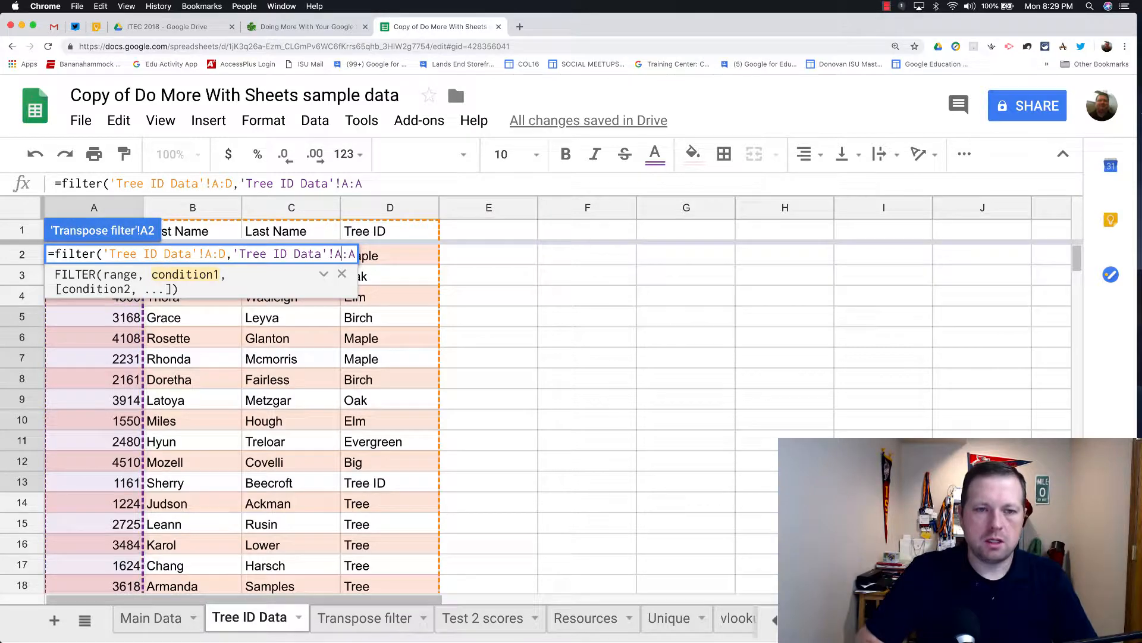
{"action": "type", "text": "="}
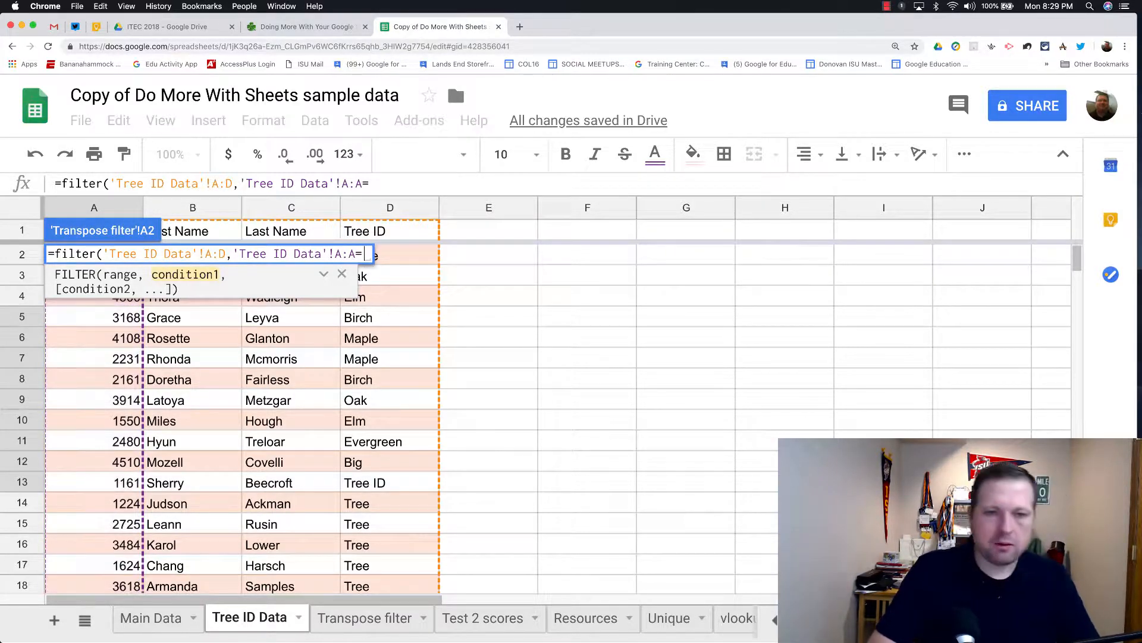
{"action": "type", "text": "4912)"}
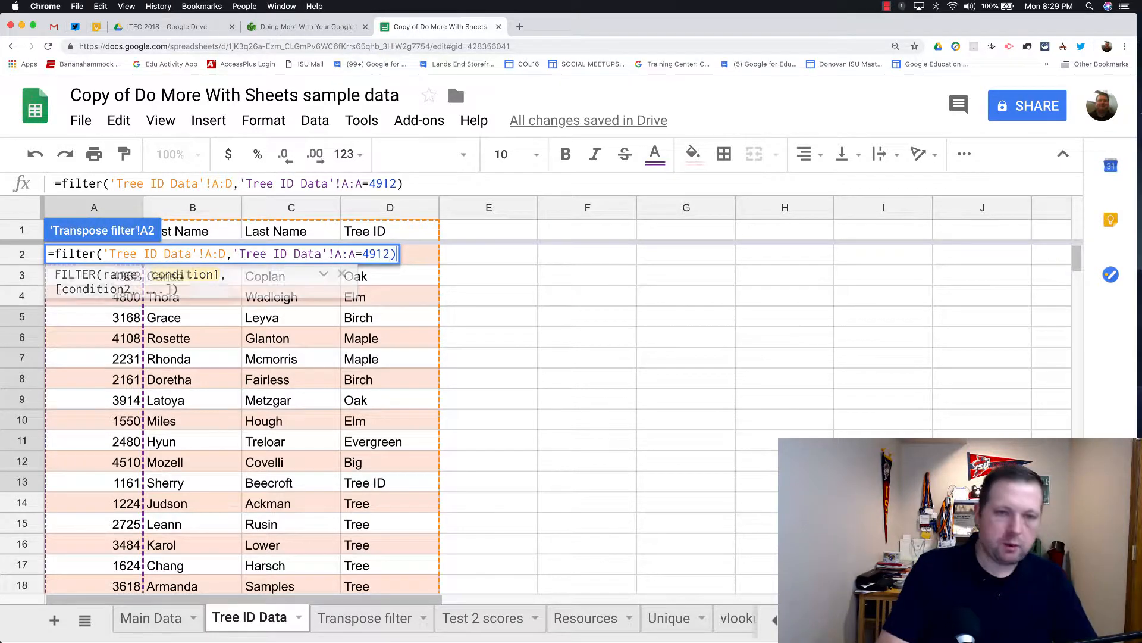
{"action": "left_click", "coordinate": [362, 617]}
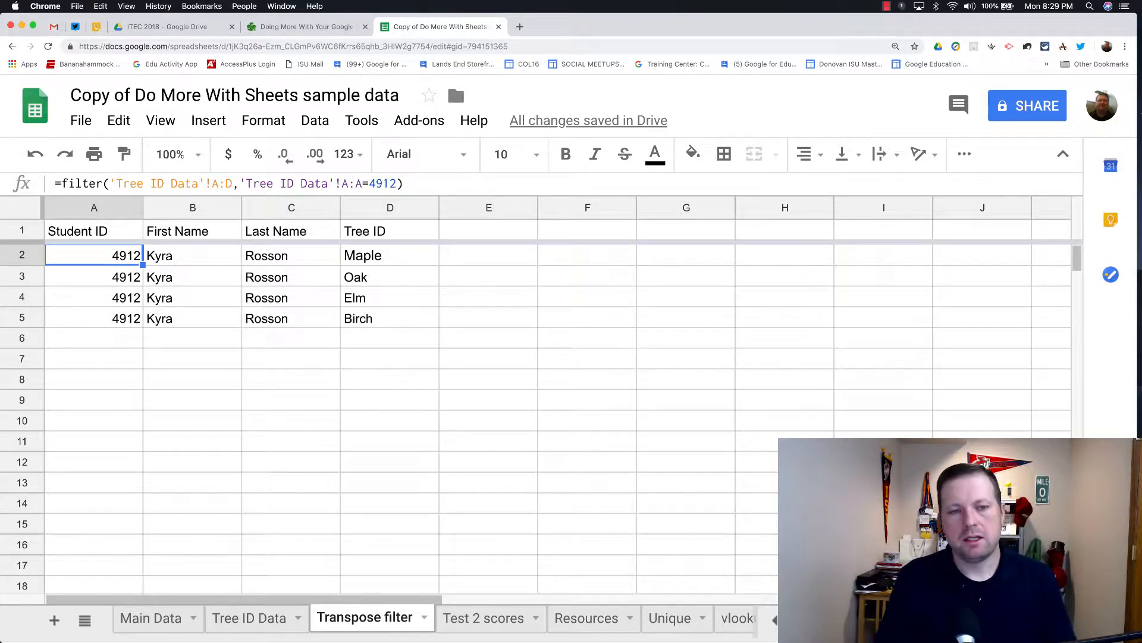
{"action": "mouse_move", "coordinate": [58, 360]}
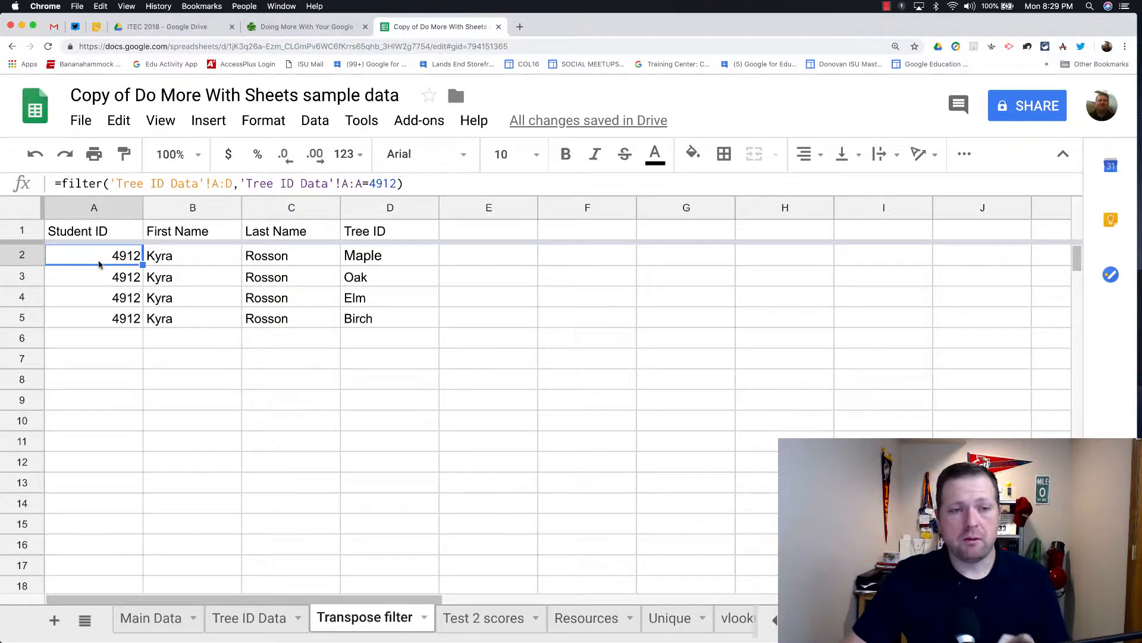
{"action": "mouse_move", "coordinate": [303, 514]}
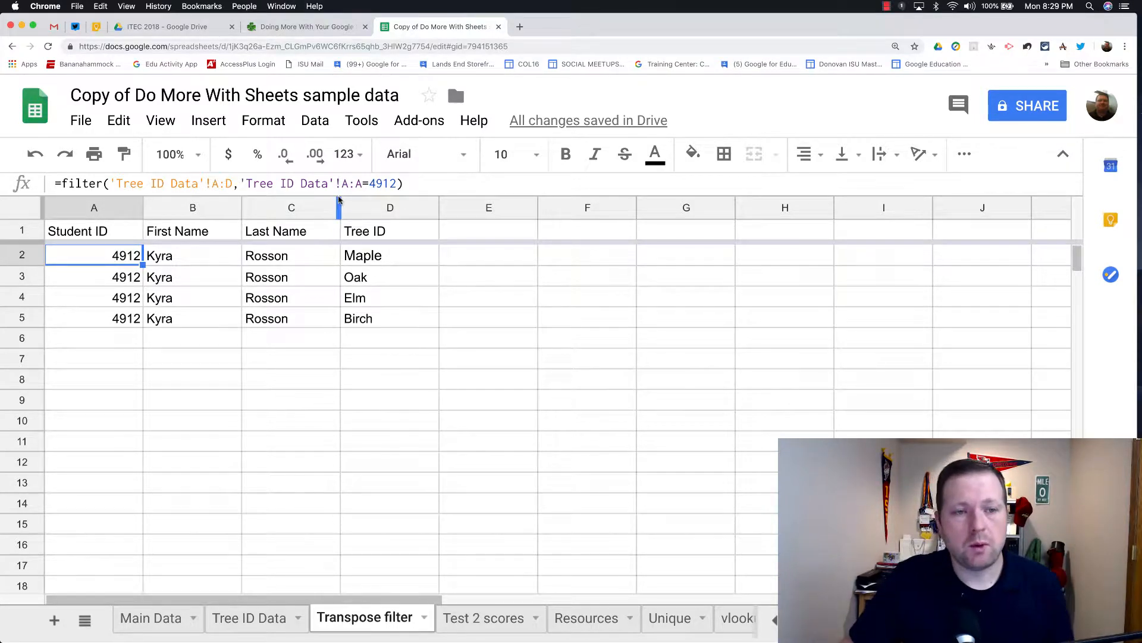
{"action": "mouse_move", "coordinate": [96, 261]}
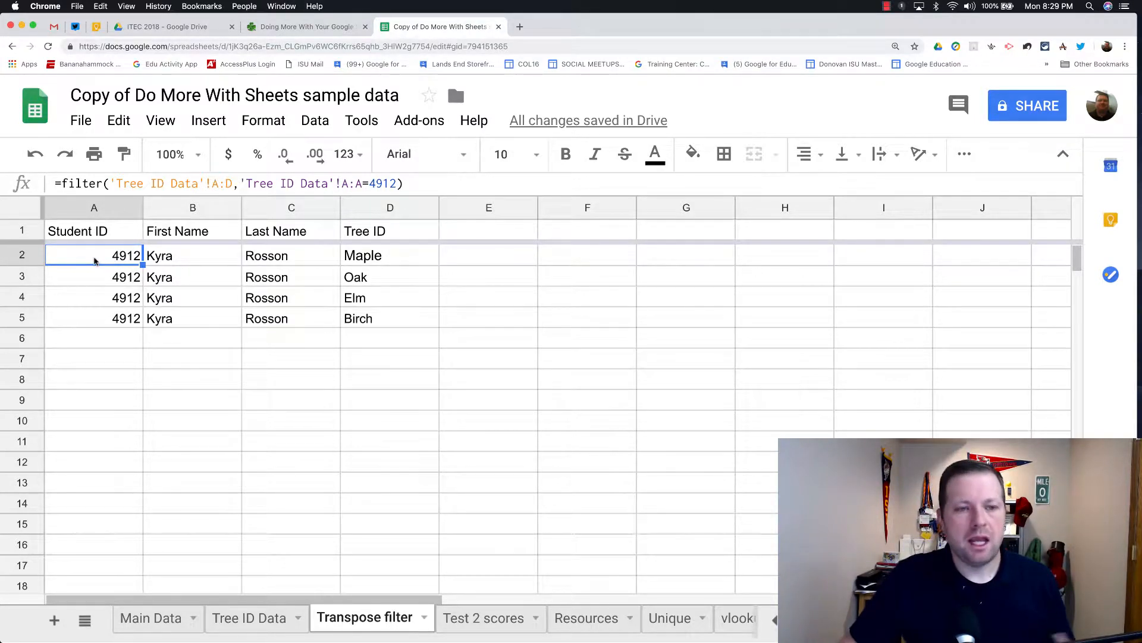
Reopen the FILTER formula in A2 for editing.
{"action": "double_click", "coordinate": [94, 256]}
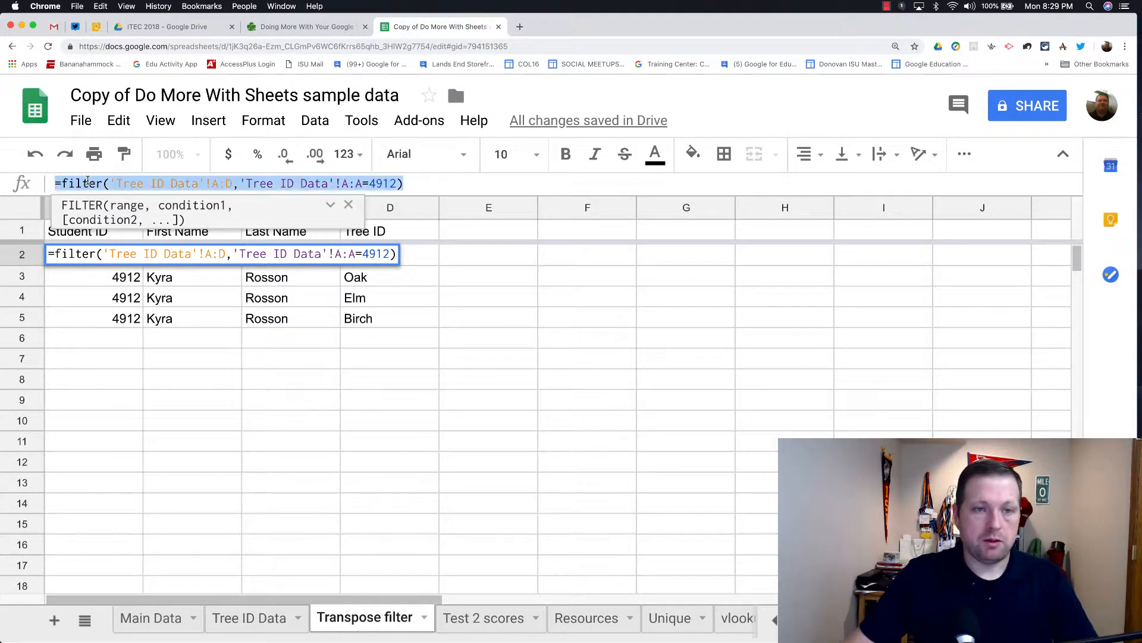
{"action": "key", "text": "Delete"}
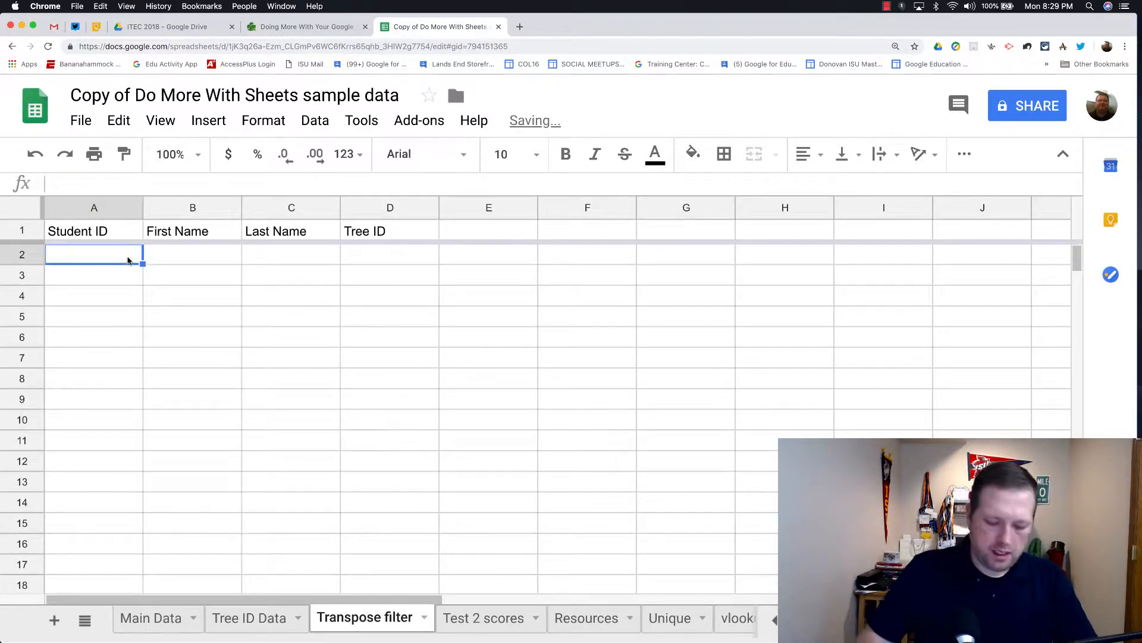
{"action": "type", "text": "4912"}
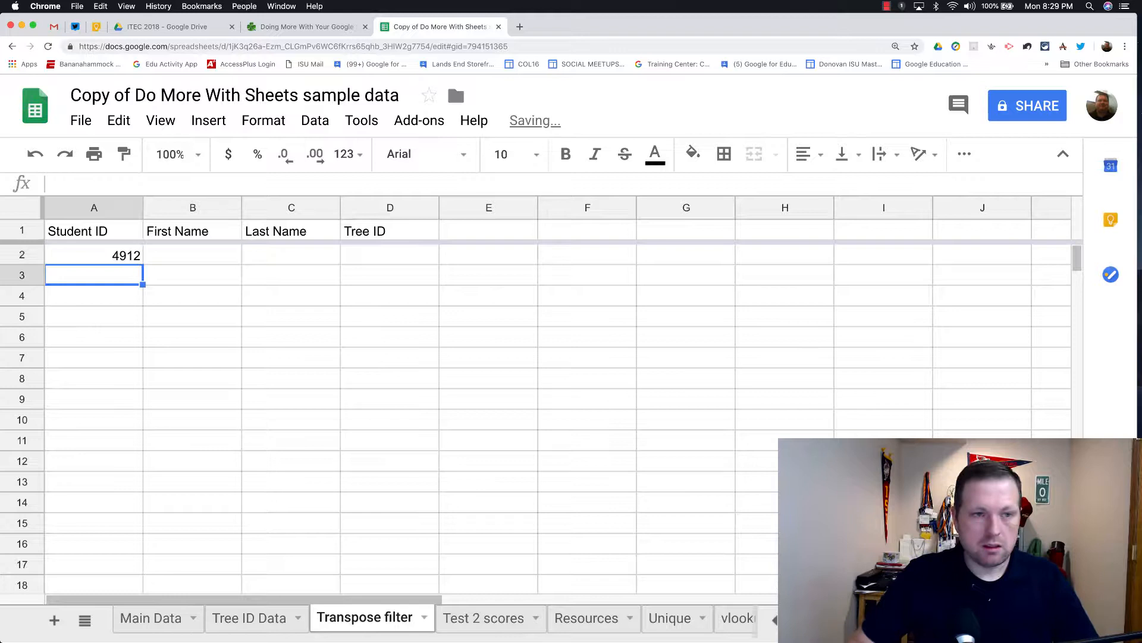
{"action": "type", "text": "Kyra"}
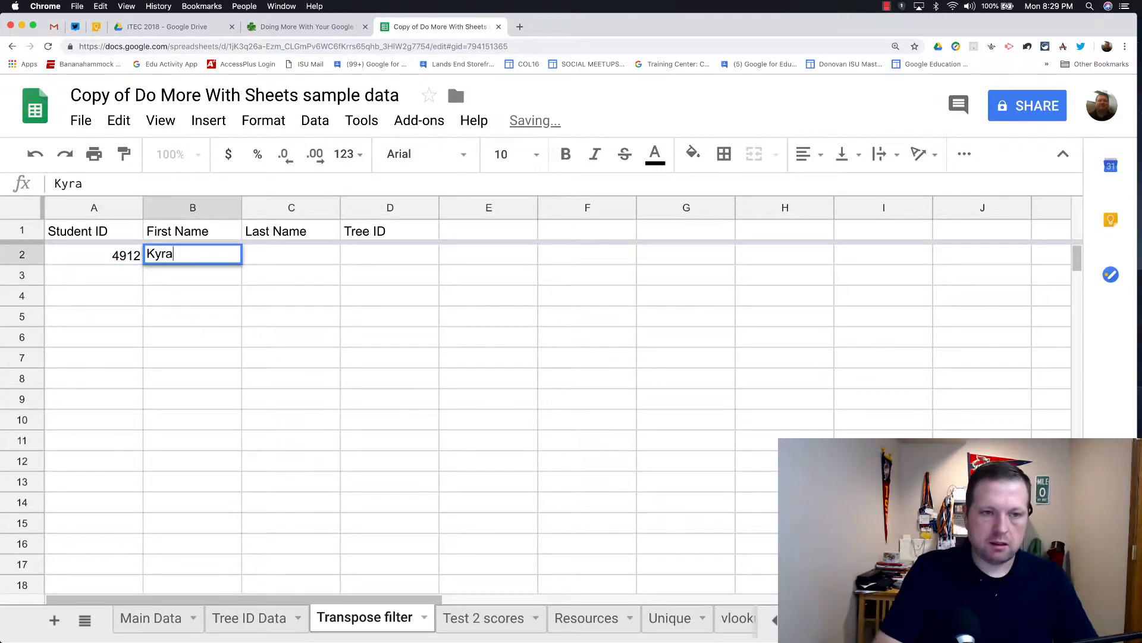
{"action": "type", "text": "Ronson"}
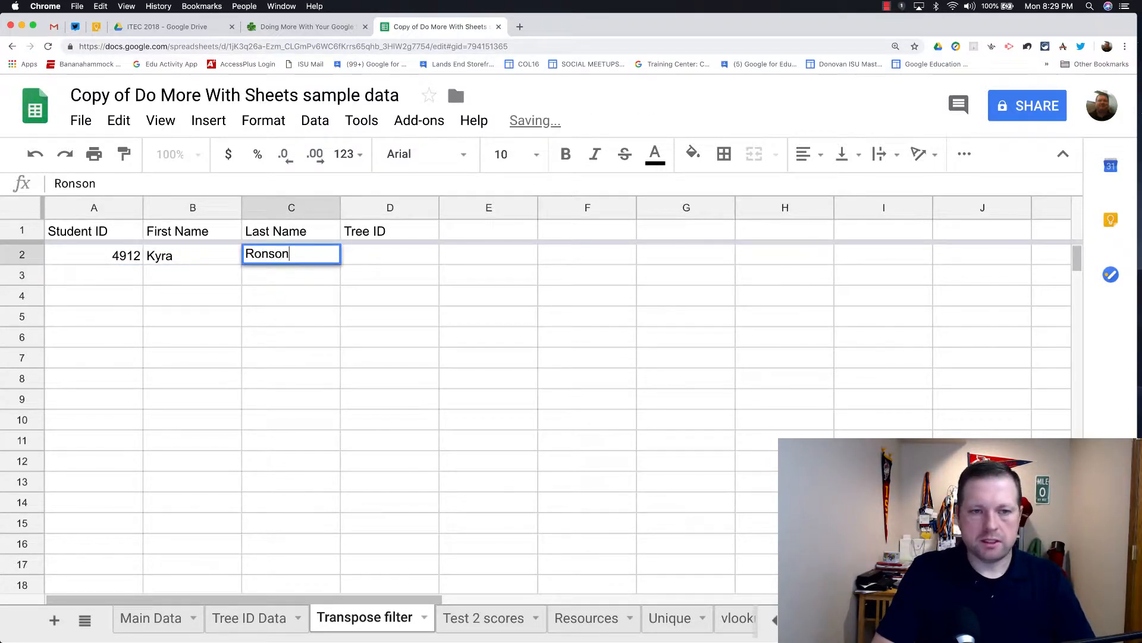
{"action": "key", "text": "Tab"}
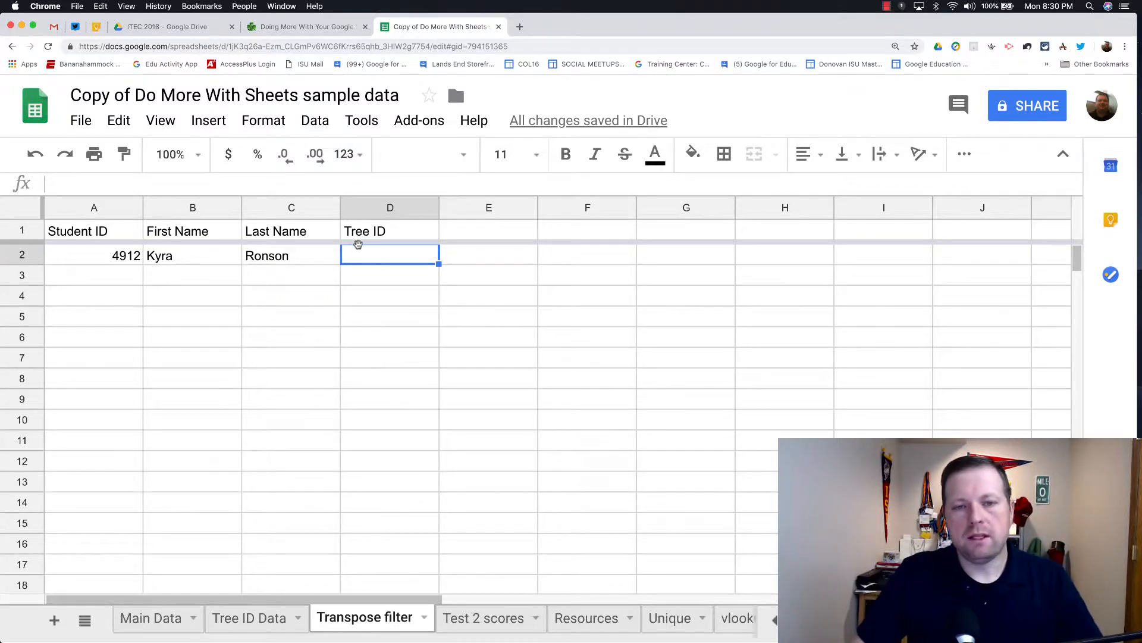
{"action": "mouse_move", "coordinate": [669, 252]}
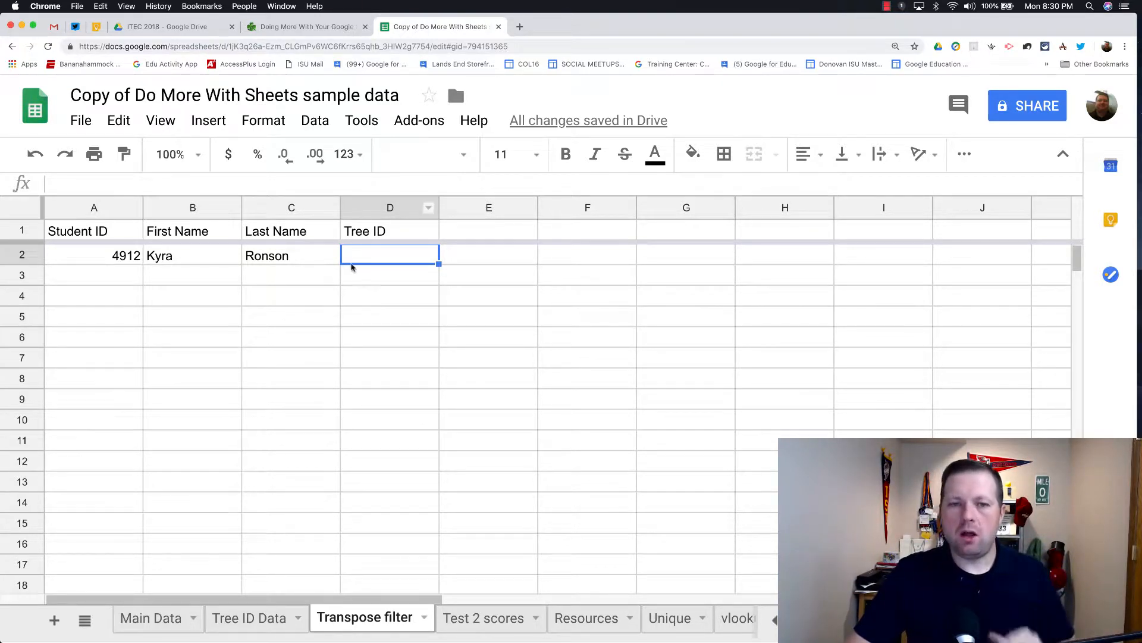
{"action": "mouse_move", "coordinate": [407, 257]}
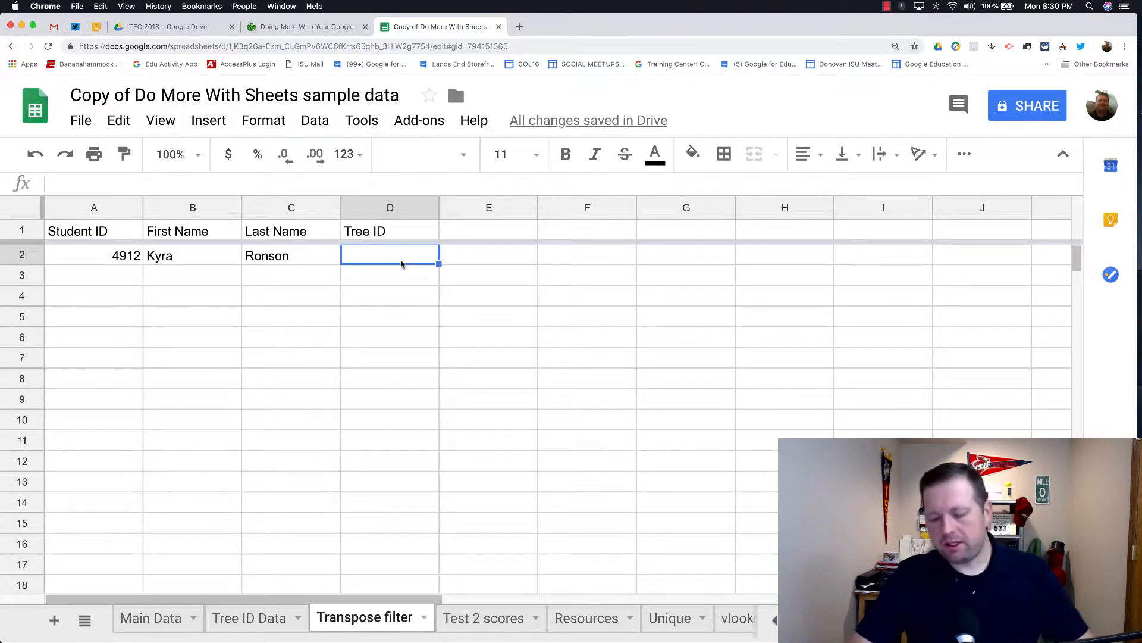
Type a FILTER in D2 taking Tree ID Data's tree column where student ID = 4912.
{"action": "type", "text": "=filter('Tree ID Data'!D3:D12"}
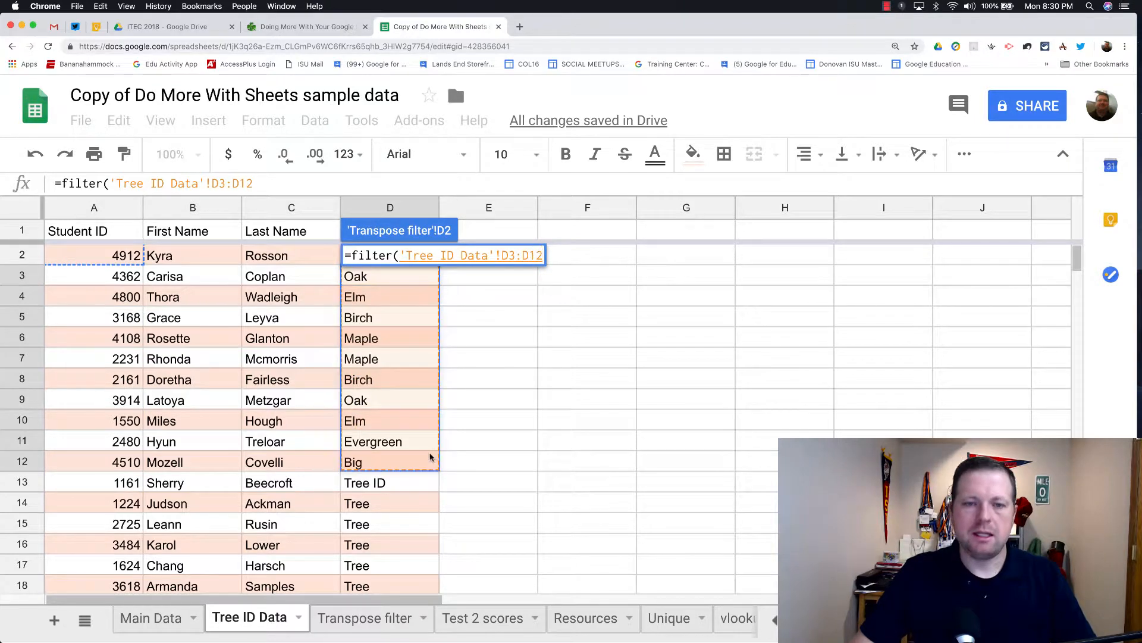
{"action": "key", "text": "Backspace"}
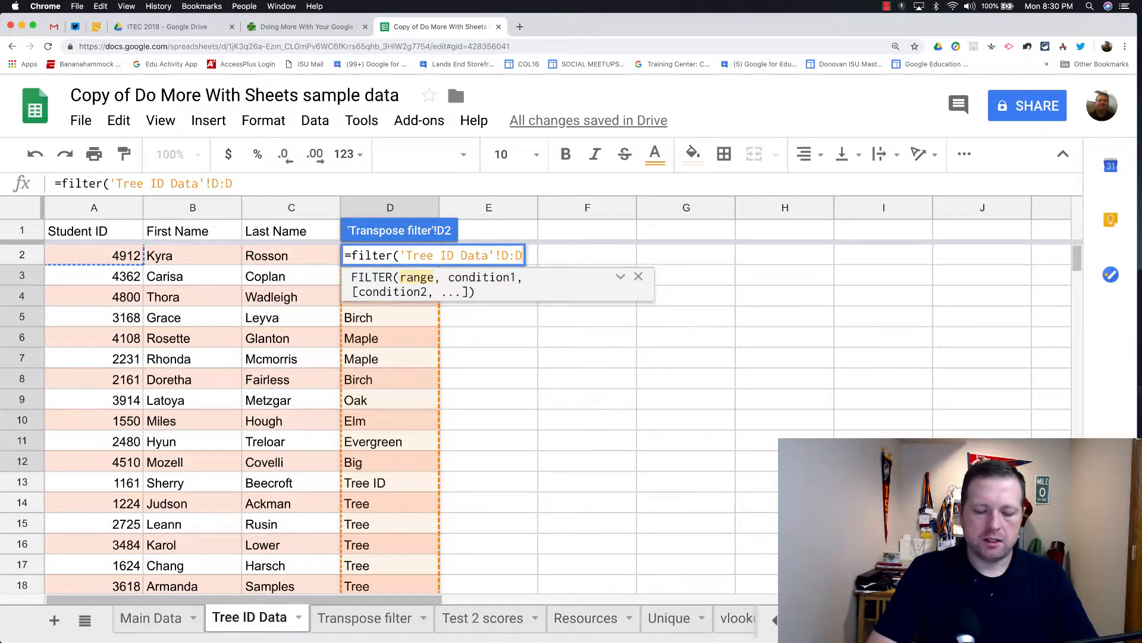
{"action": "type", "text": ","}
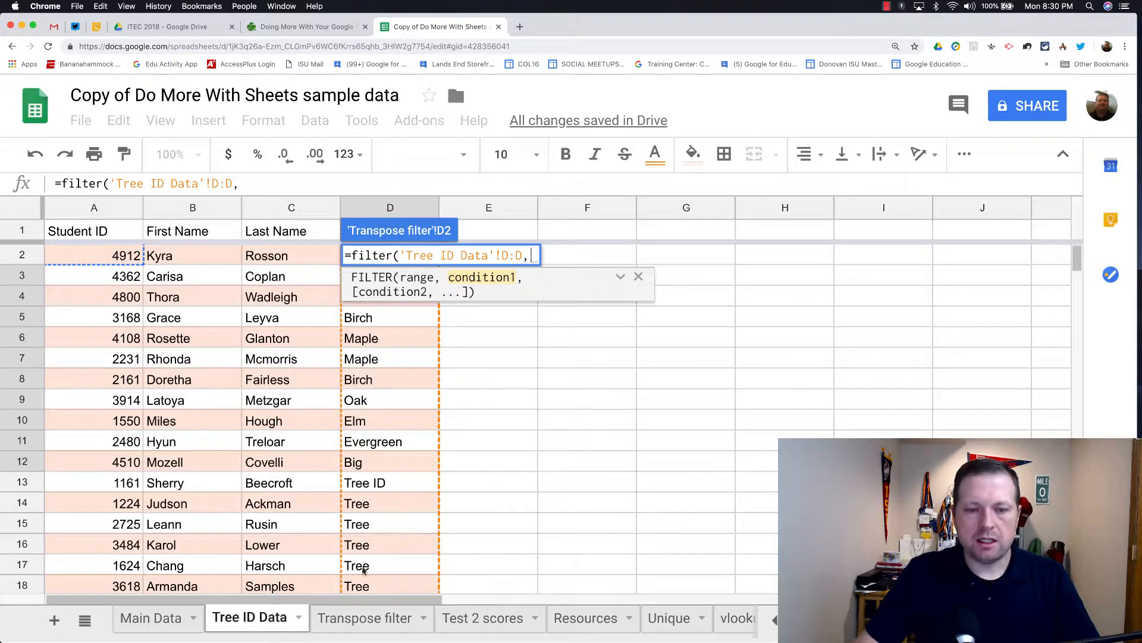
{"action": "left_click_drag", "start_coordinate": [94, 255], "coordinate": [94, 296]}
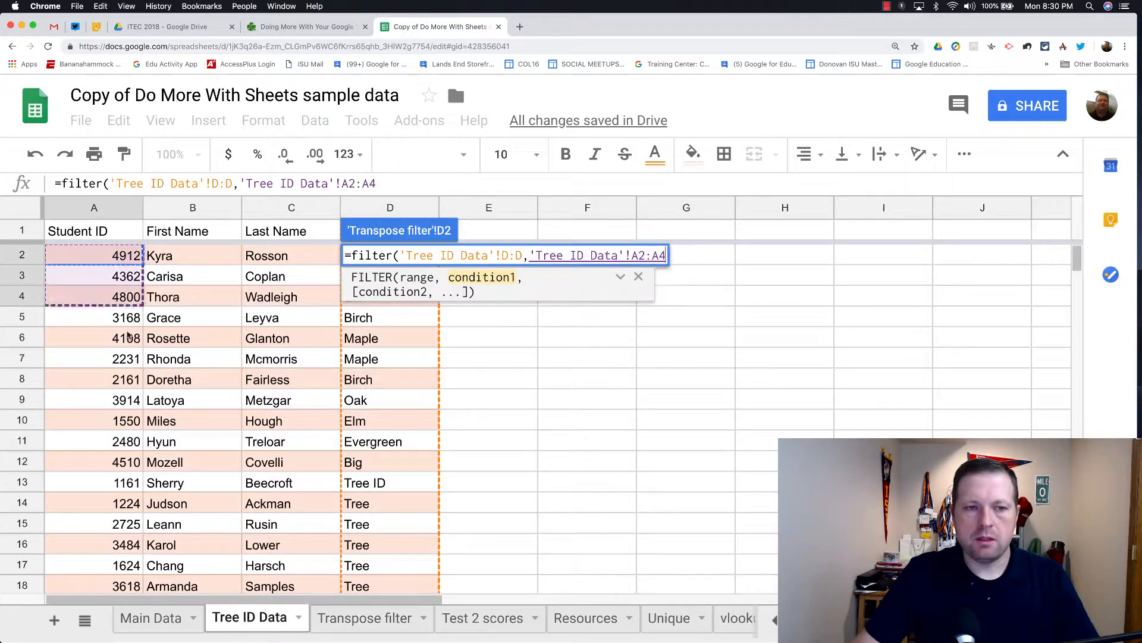
{"action": "key", "text": "Backspace"}
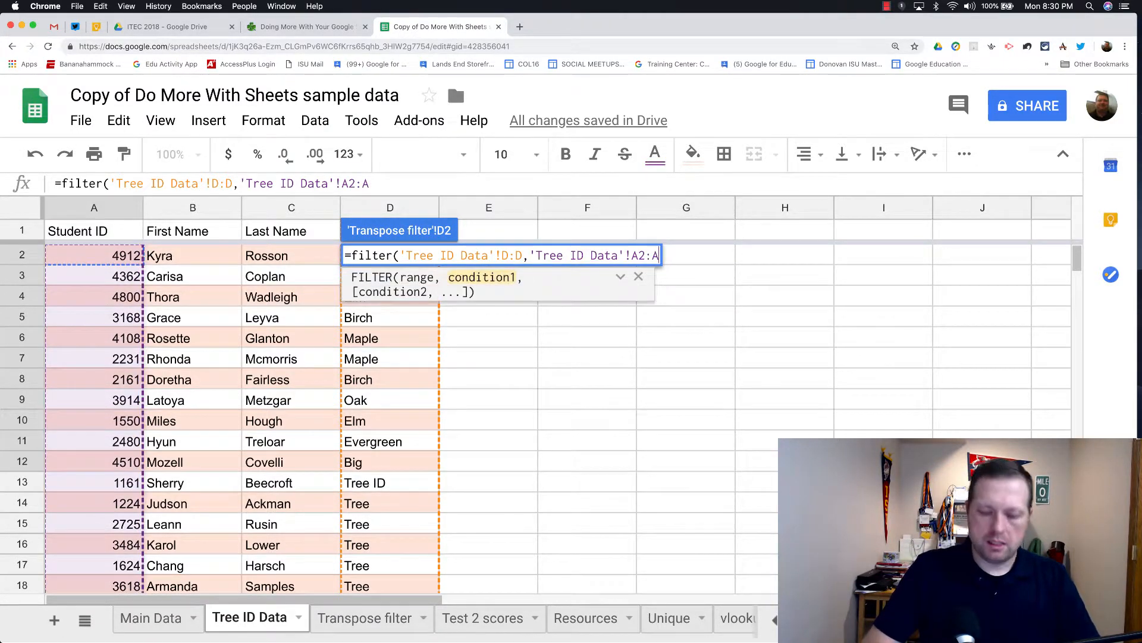
{"action": "type", "text": "=4912"}
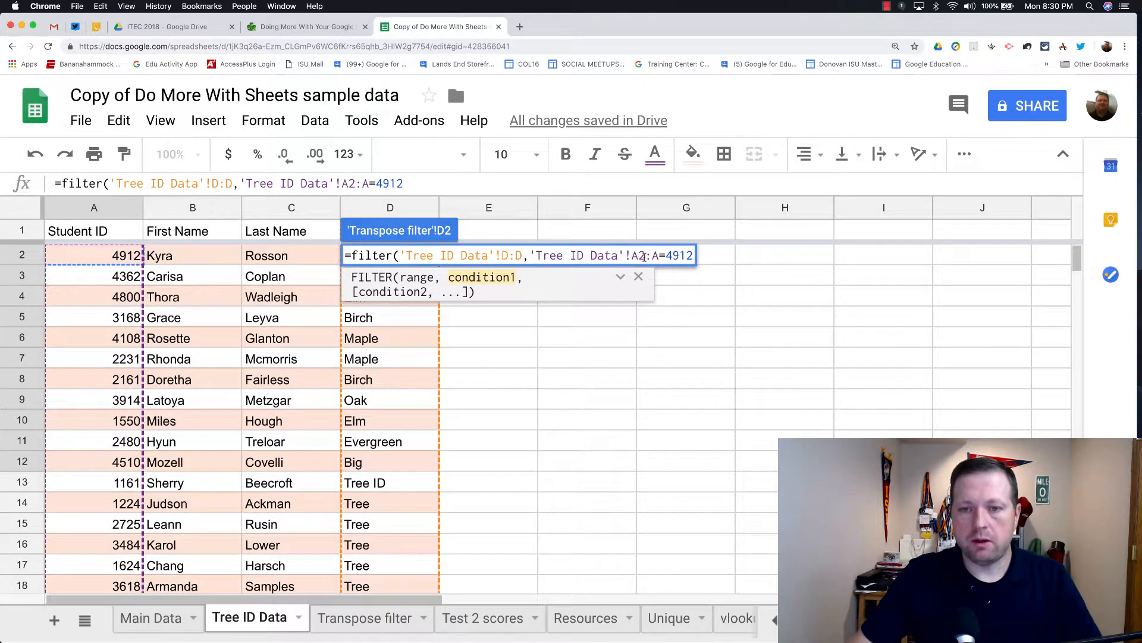
{"action": "type", "text": ")"}
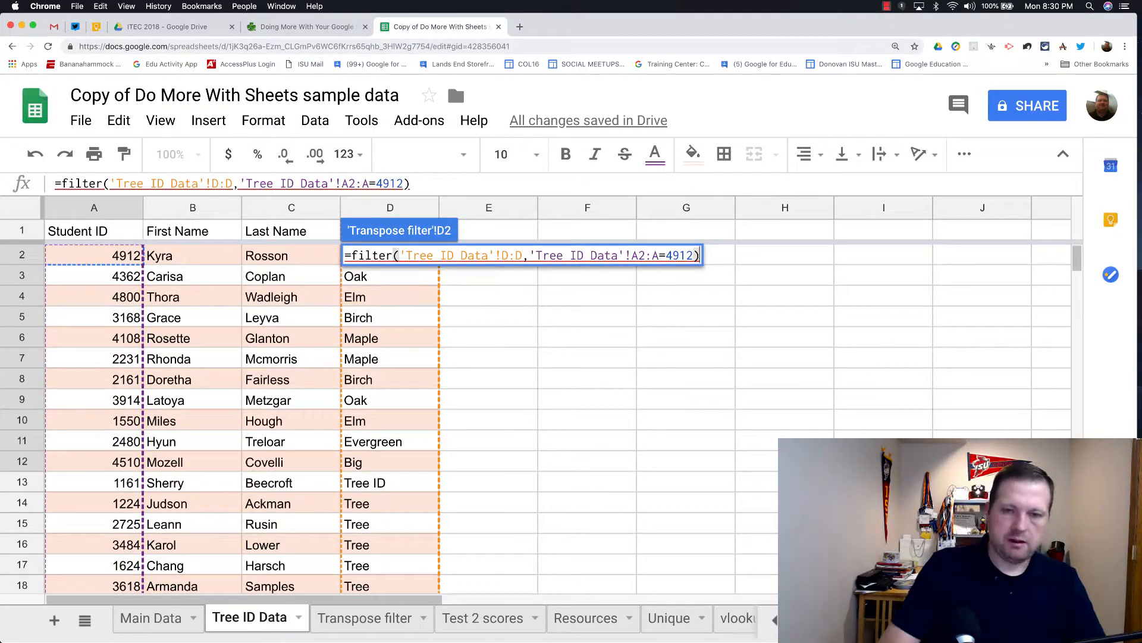
Commit the formula, then reopen it to correct the condition range from A2:A to A:A.
{"action": "left_click", "coordinate": [362, 618]}
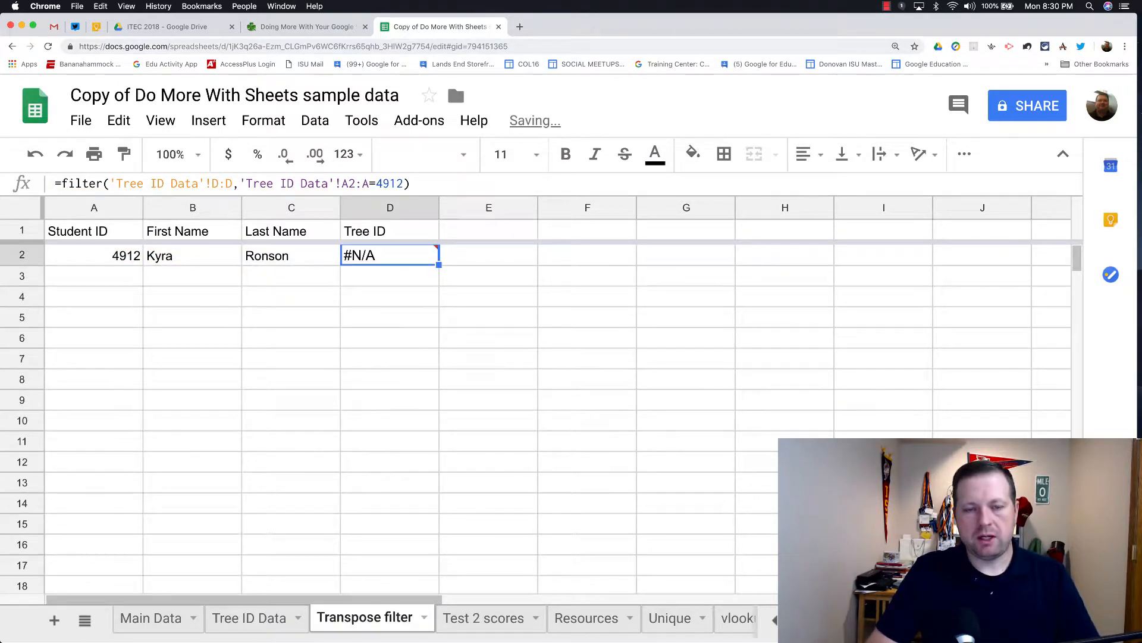
{"action": "mouse_move", "coordinate": [379, 255]}
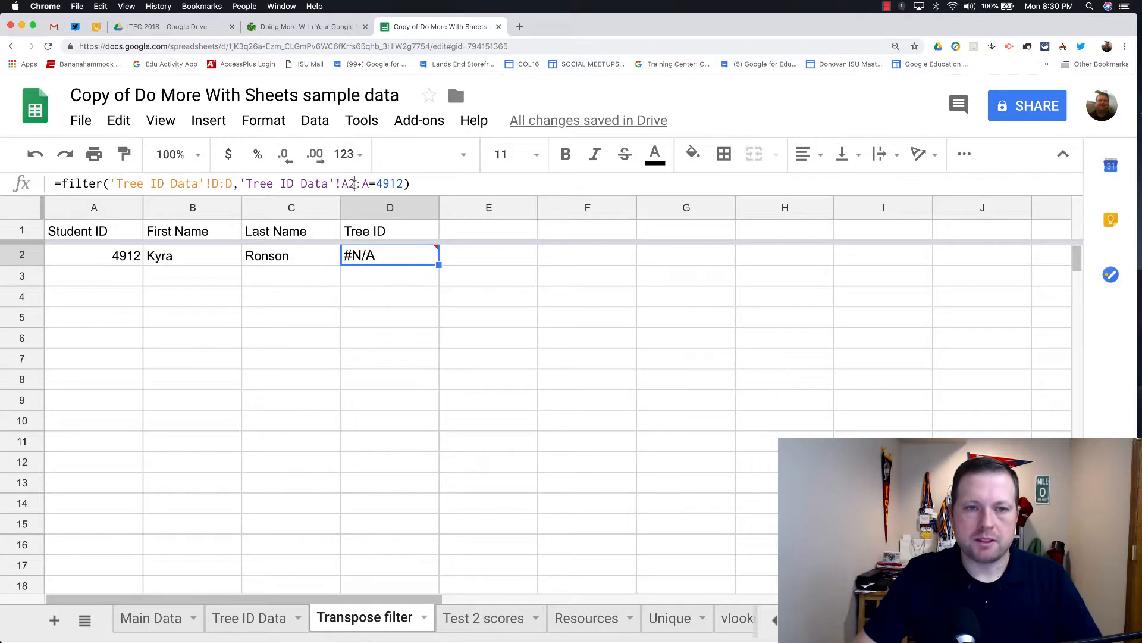
{"action": "double_click", "coordinate": [390, 255]}
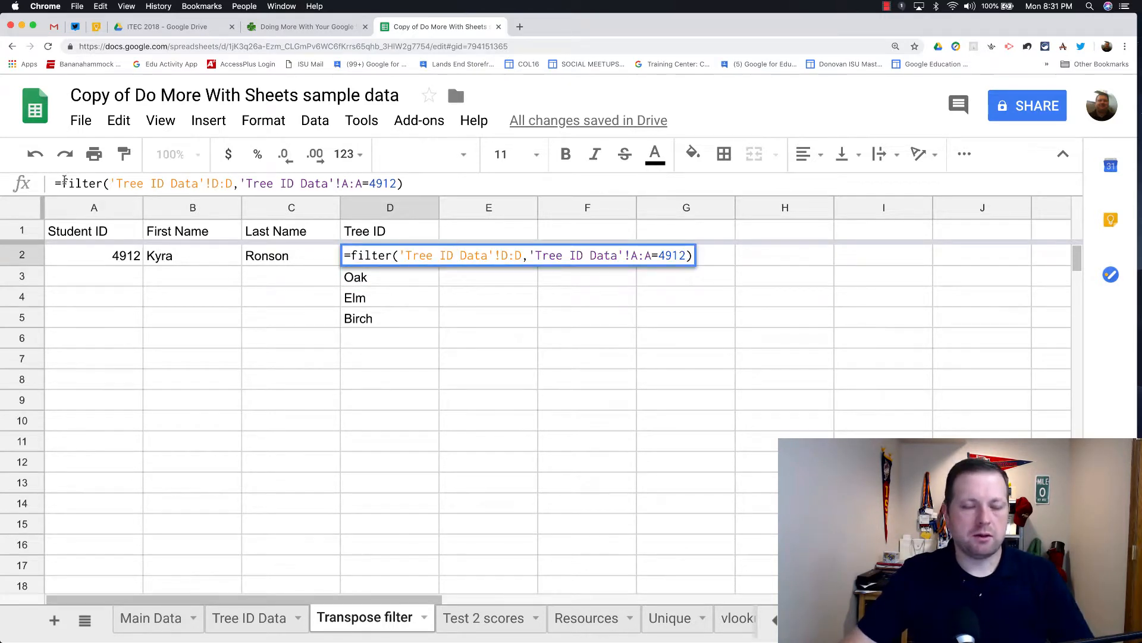
Wrap the D2 filter in a misspelled transponse( ), yielding a #NAME? error.
{"action": "type", "text": "transp"}
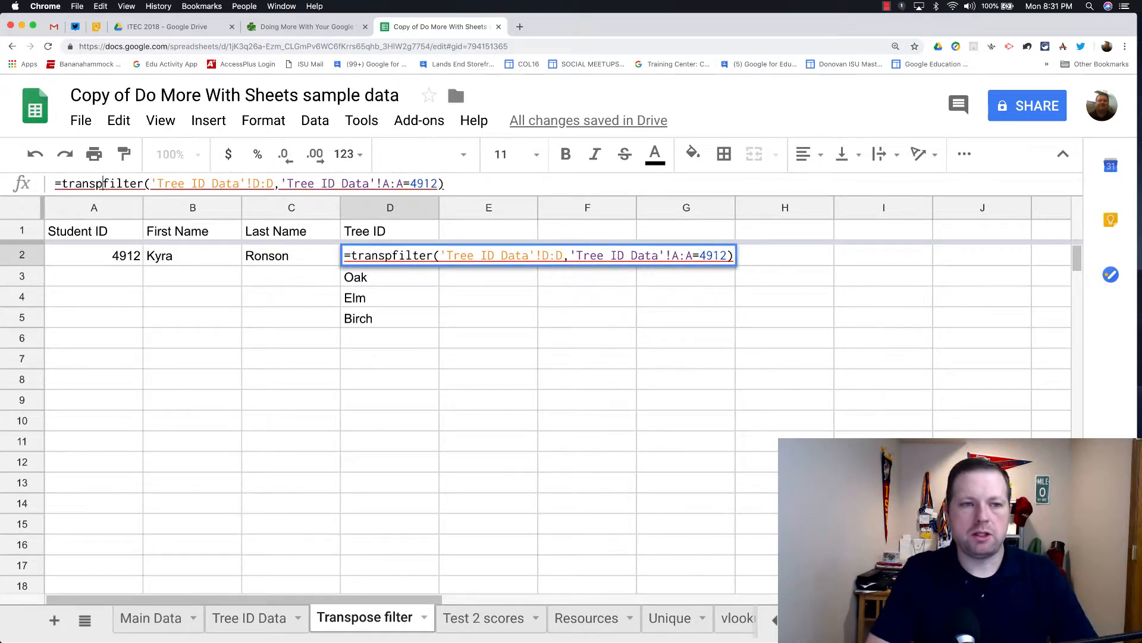
{"action": "type", "text": "onse"}
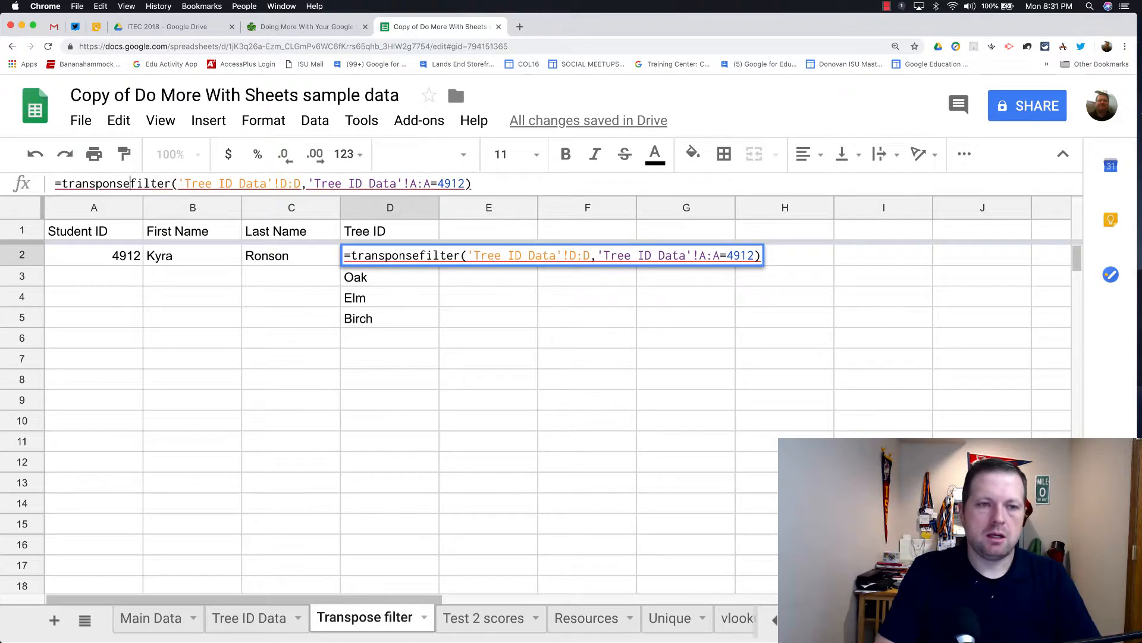
{"action": "type", "text": "("}
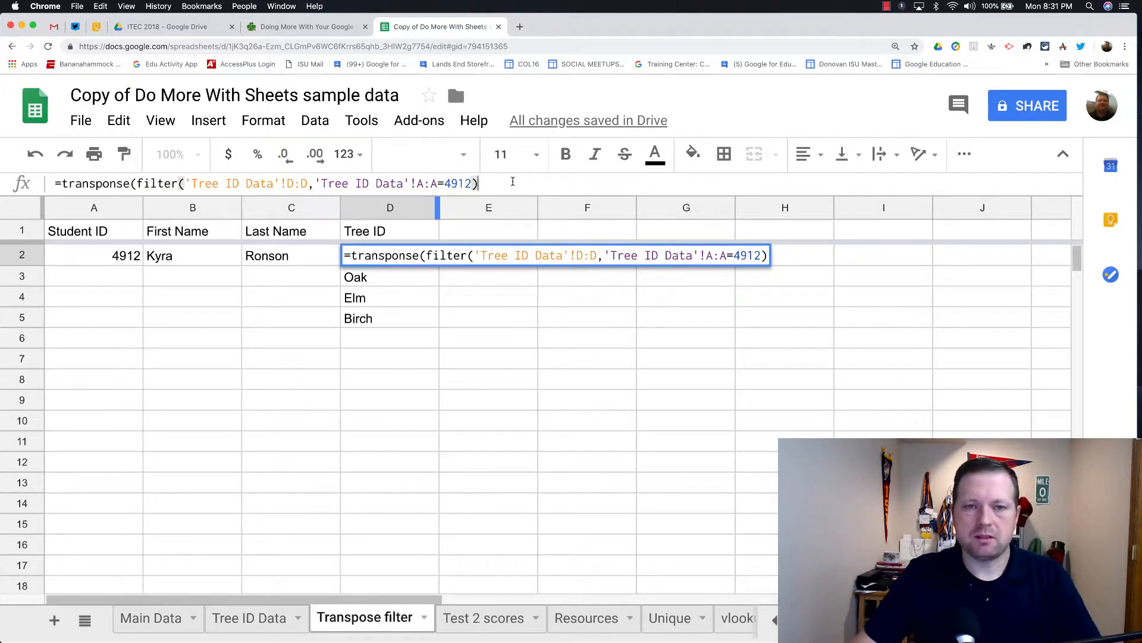
{"action": "type", "text": ")"}
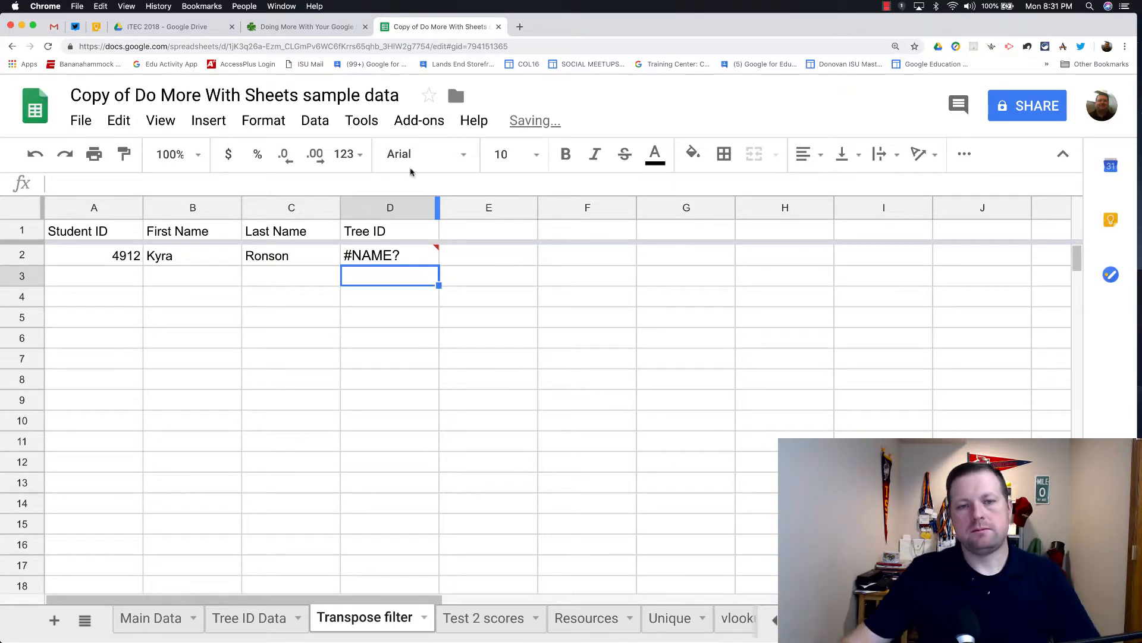
{"action": "left_click", "coordinate": [389, 255]}
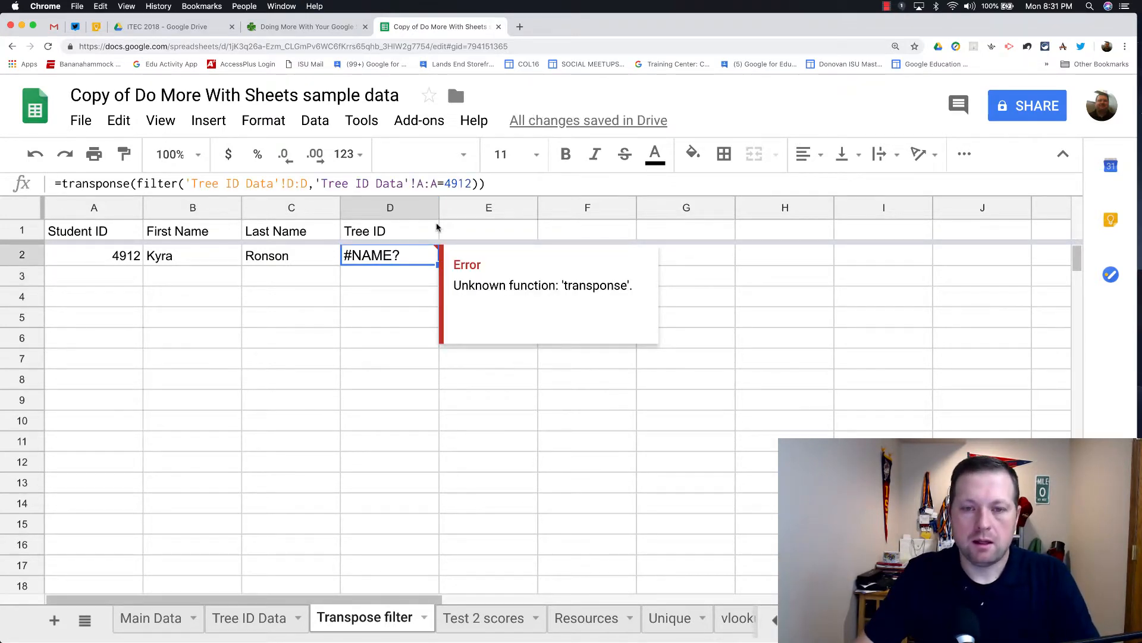
Correct the spelling to transpose so Maple, Oak, Elm and Birch run across row 2.
{"action": "double_click", "coordinate": [389, 255]}
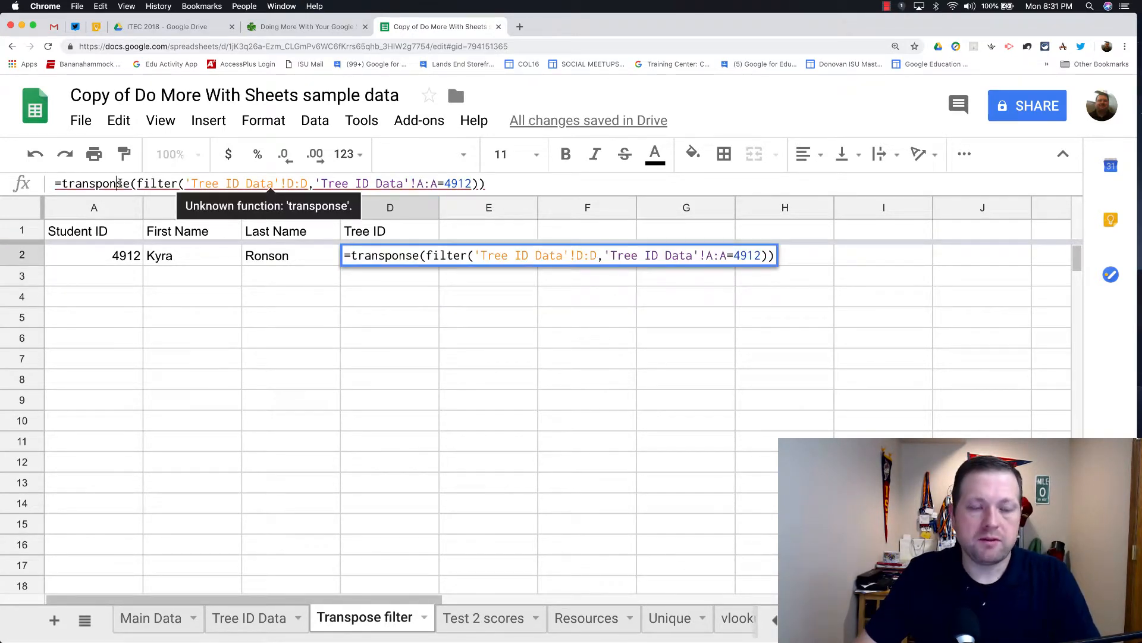
{"action": "type", "text": "transpose"}
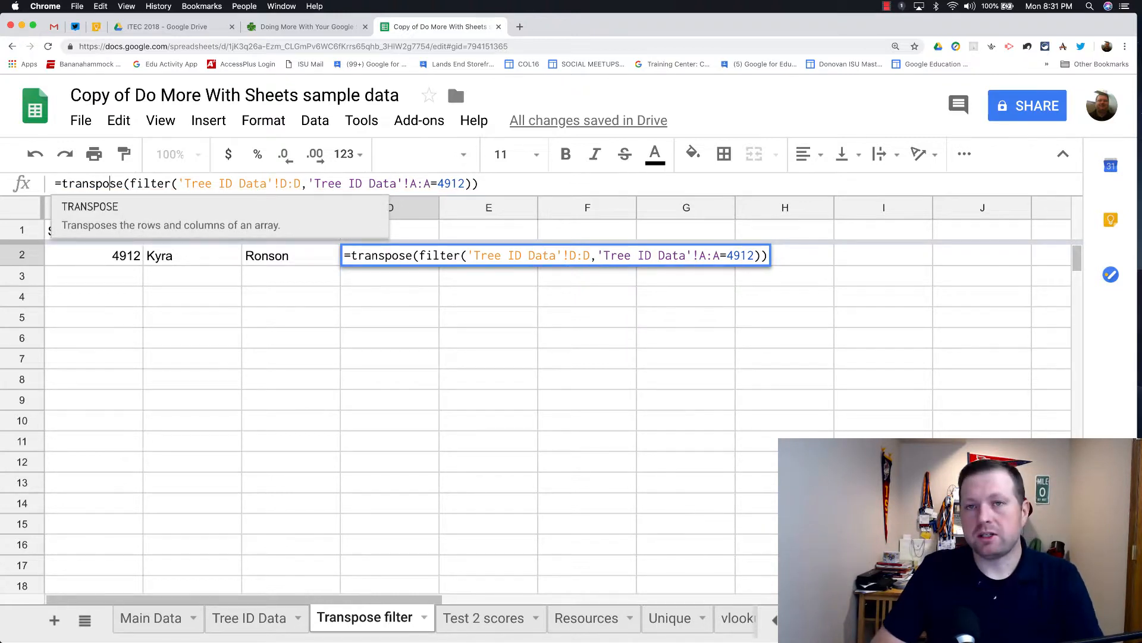
{"action": "key", "text": "Enter"}
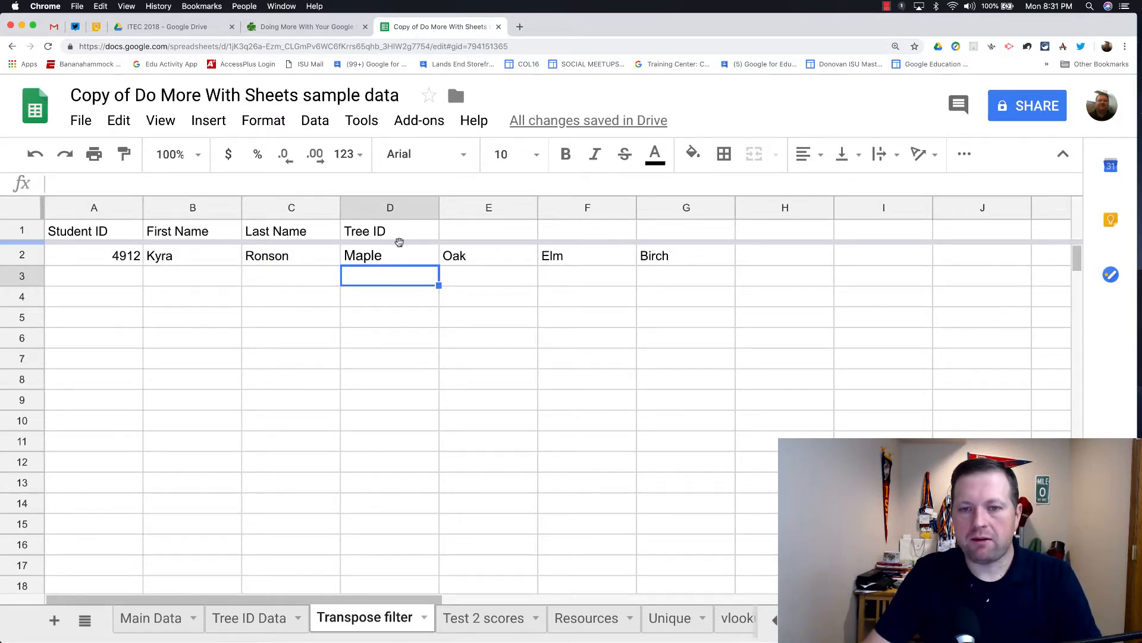
{"action": "mouse_move", "coordinate": [772, 260]}
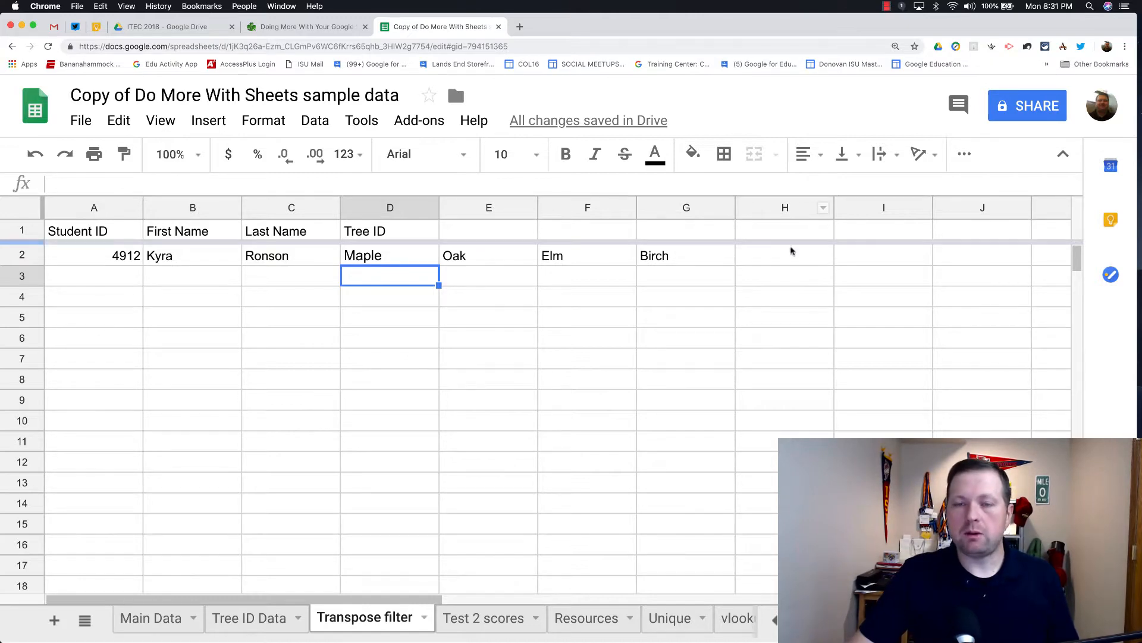
Add a Tree ID Data row for 4912 with tree Big and see it appear across row 2.
{"action": "left_click", "coordinate": [250, 618]}
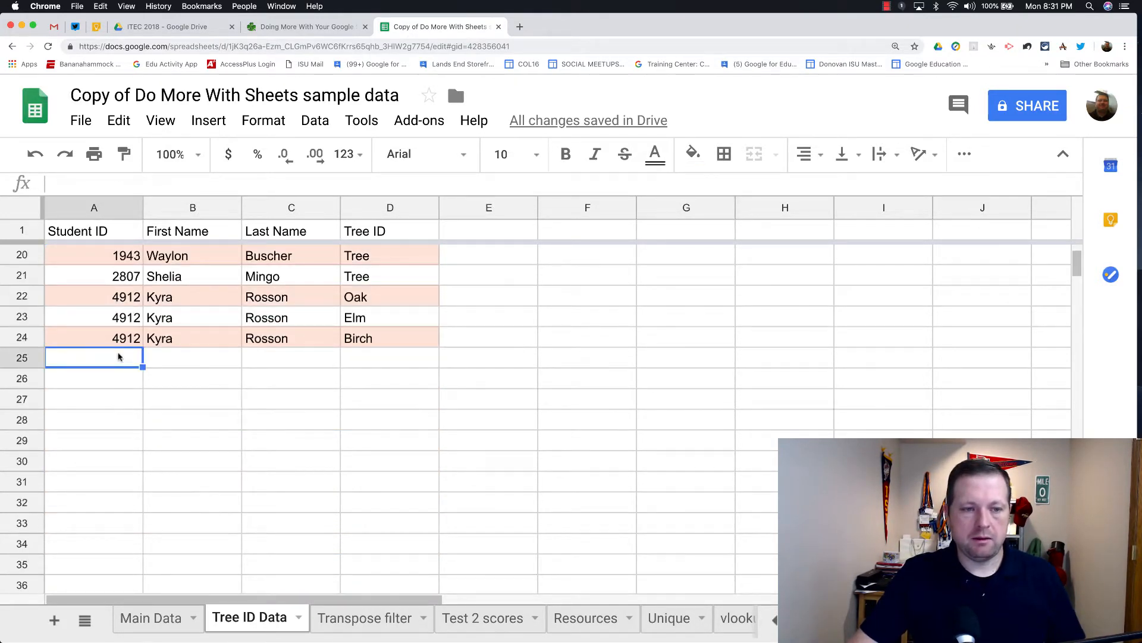
{"action": "type", "text": "4912"}
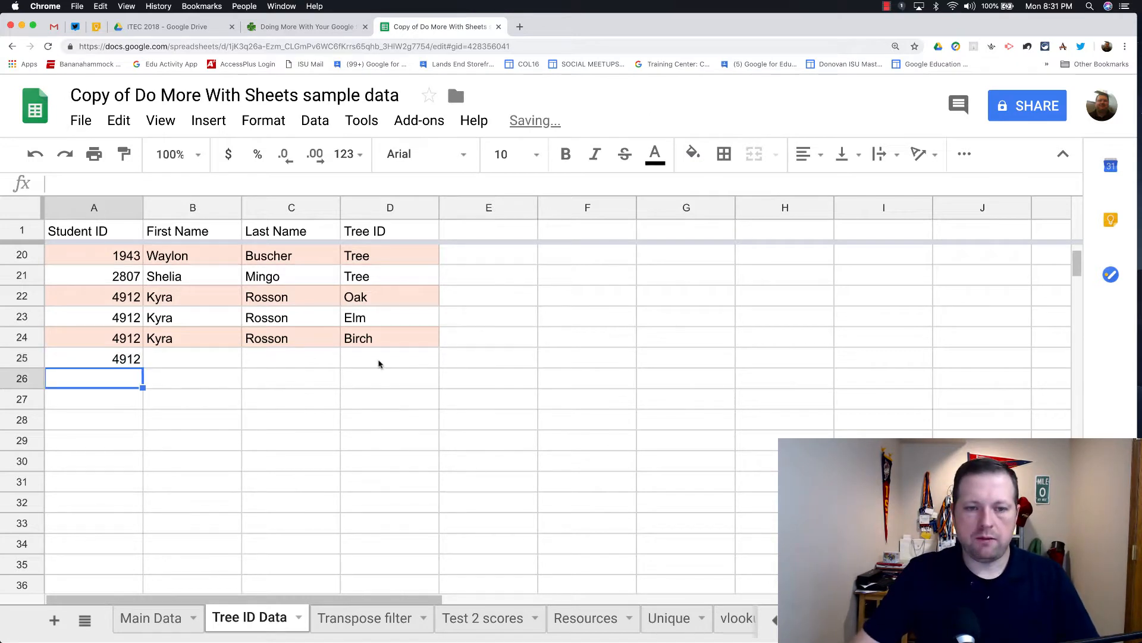
{"action": "type", "text": "Big"}
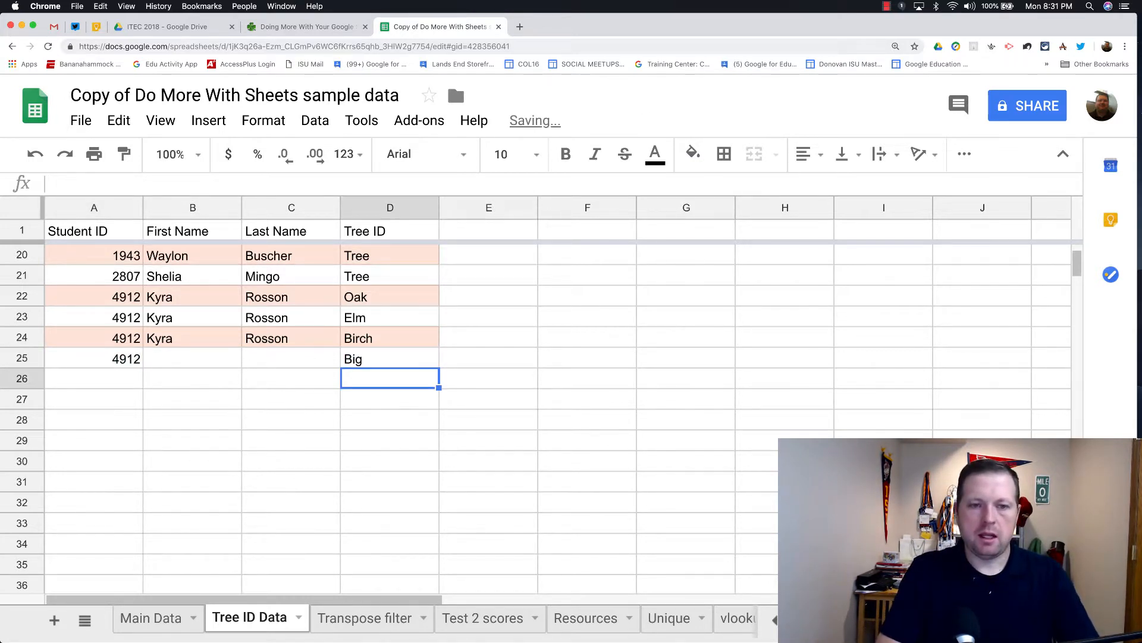
{"action": "left_click", "coordinate": [363, 618]}
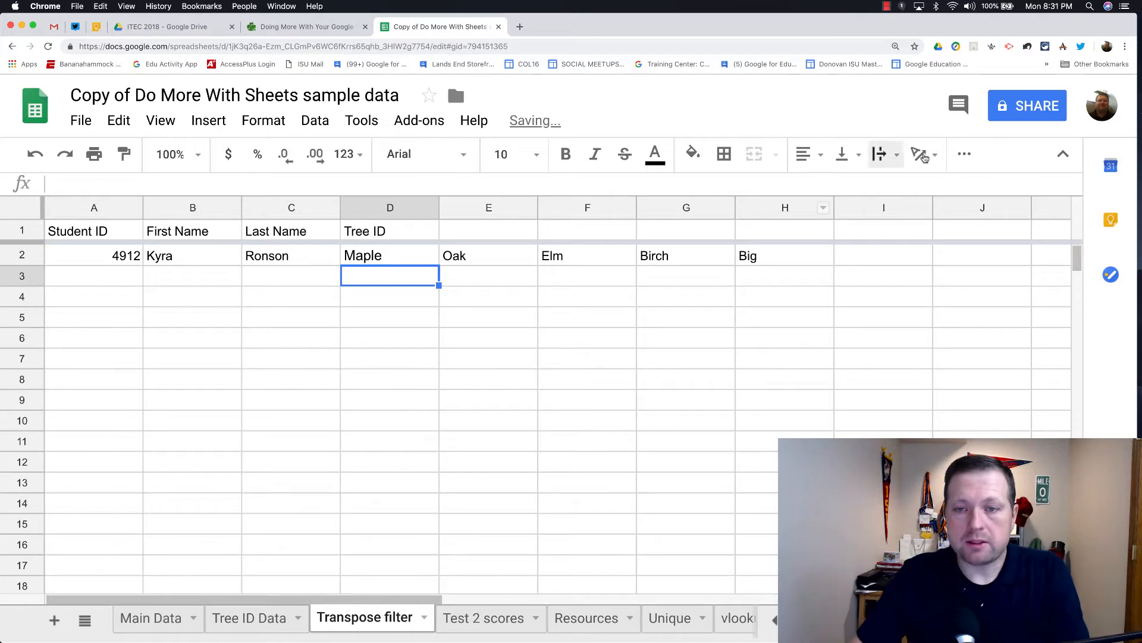
{"action": "mouse_move", "coordinate": [782, 260]}
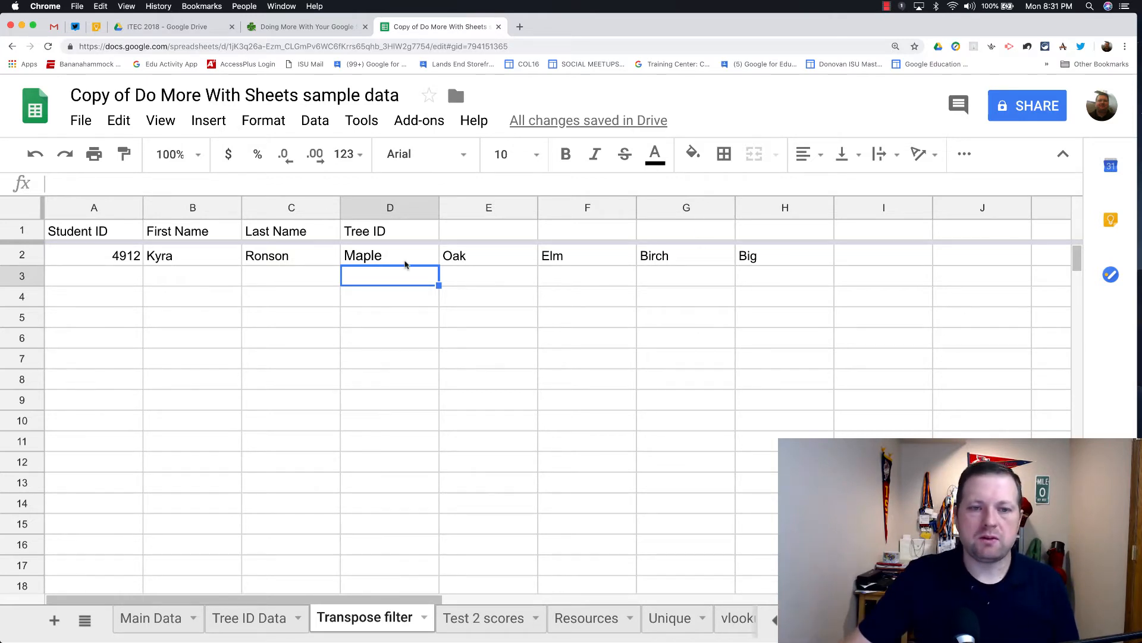
{"action": "left_click", "coordinate": [389, 256]}
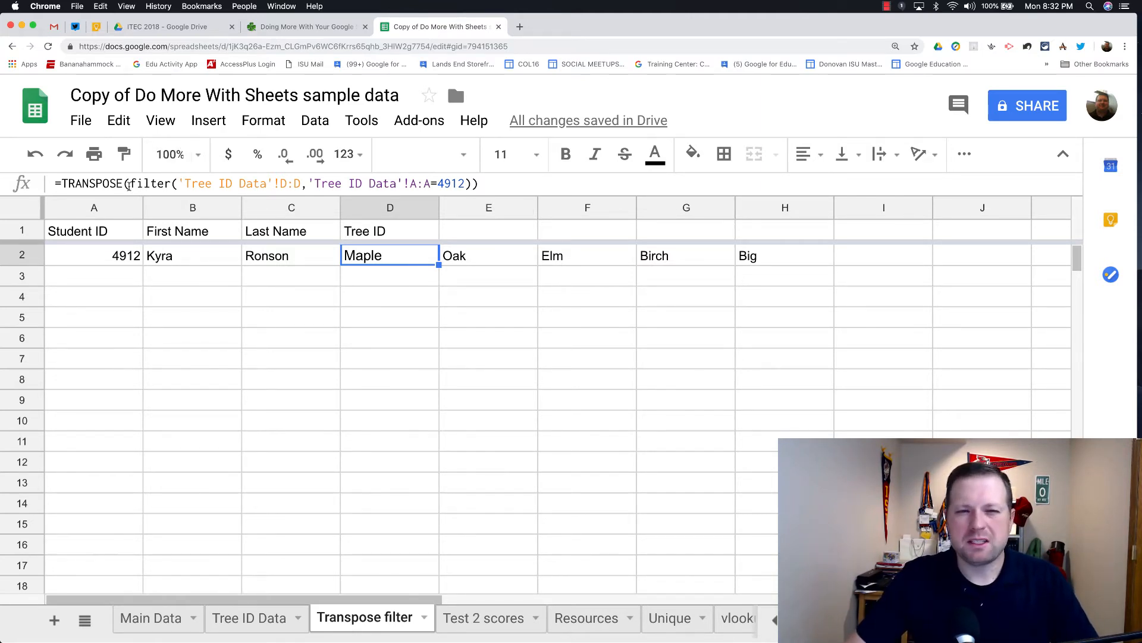
{"action": "mouse_move", "coordinate": [308, 206]}
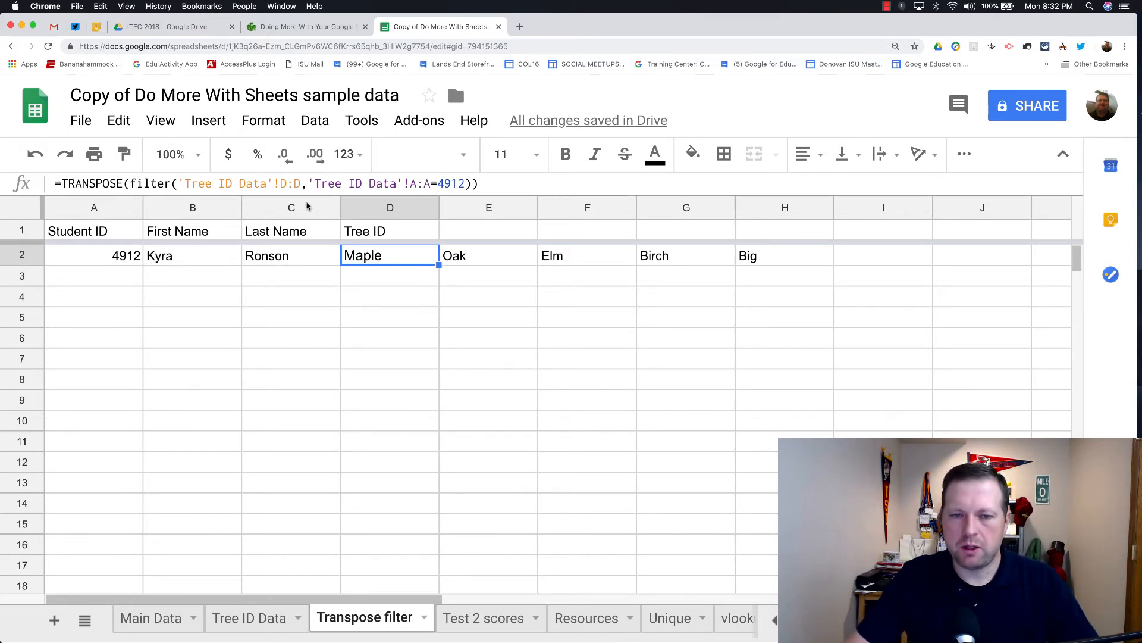